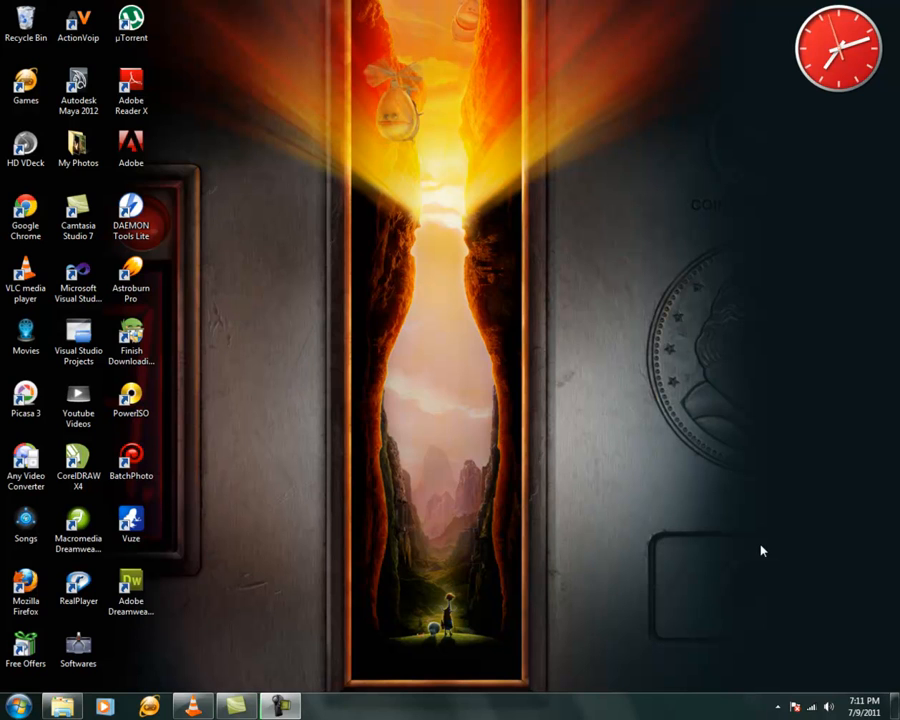
{"action": "mouse_move", "coordinate": [490, 510]}
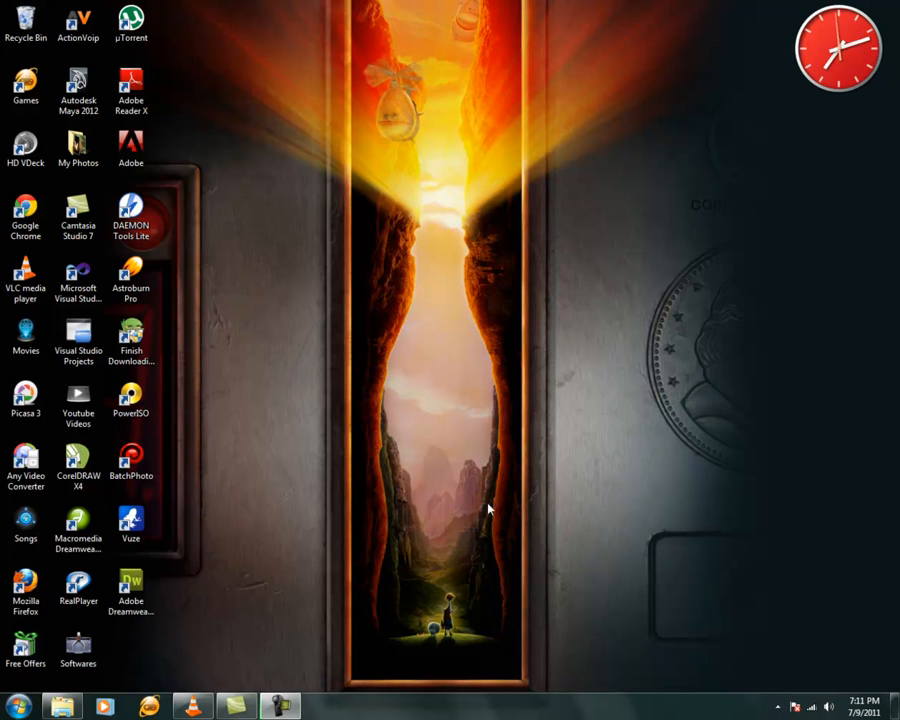
Step: Launch Visual Studio 2010 from its desktop shortcut
{"action": "left_click", "coordinate": [78, 283]}
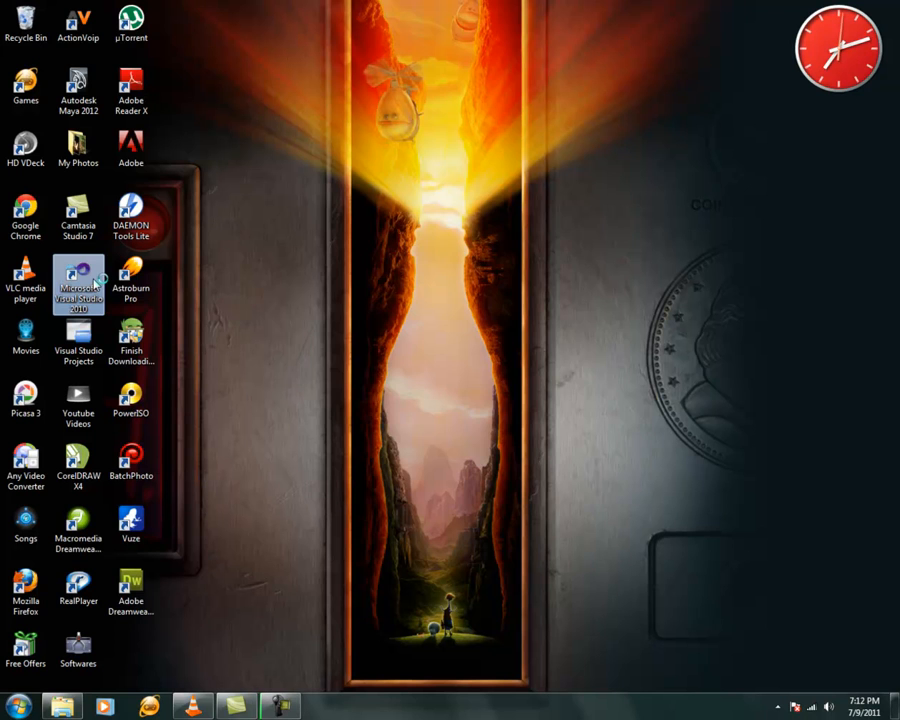
{"action": "double_click", "coordinate": [78, 290]}
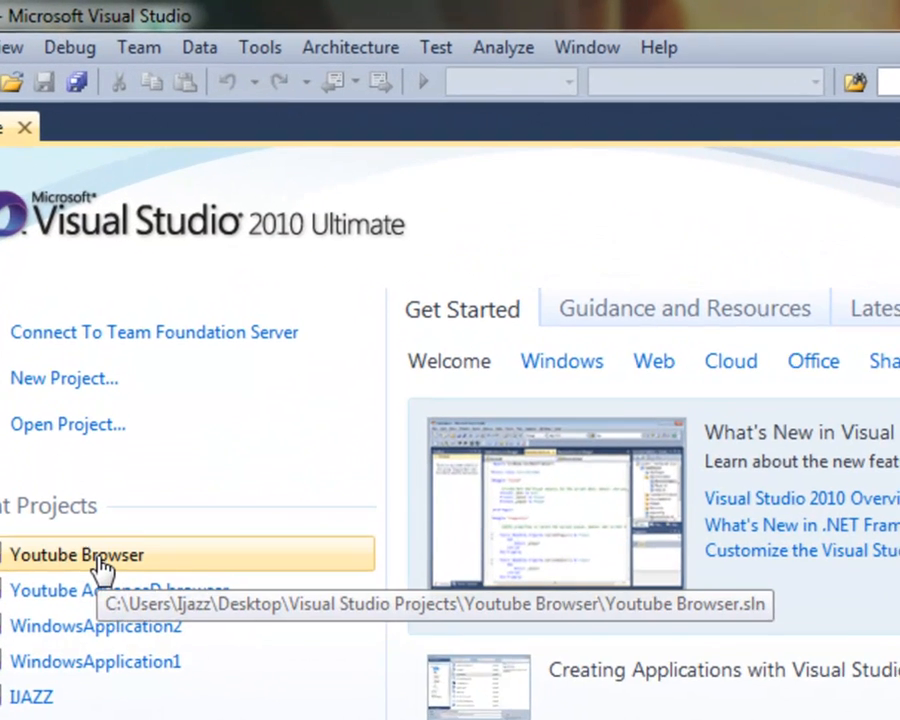
Step: Open the Youtube Browser project from Recent Projects on the Start Page
{"action": "left_click", "coordinate": [75, 555]}
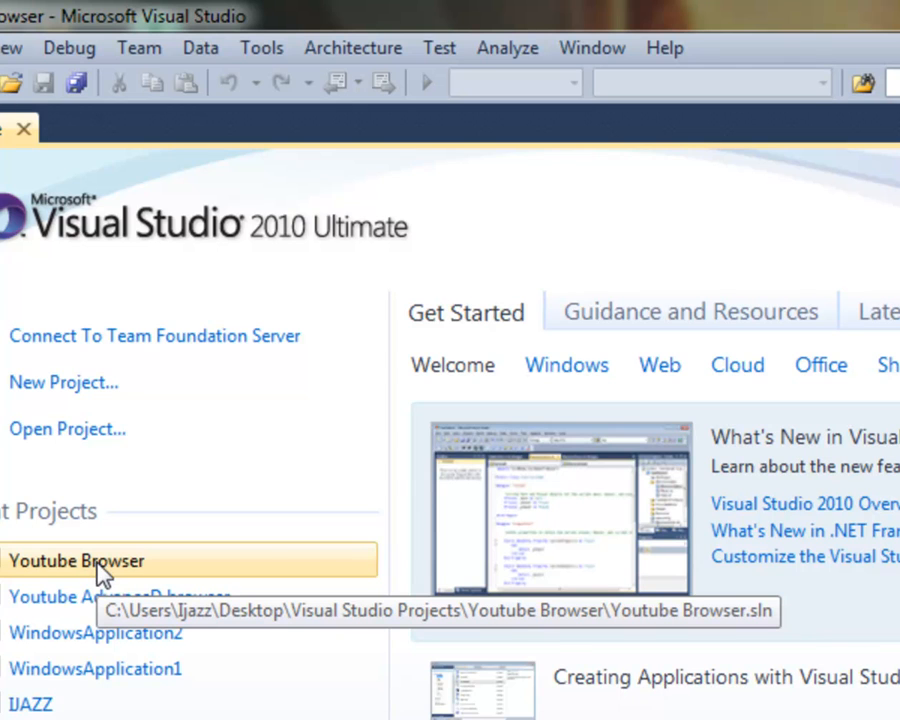
{"action": "double_click", "coordinate": [76, 560]}
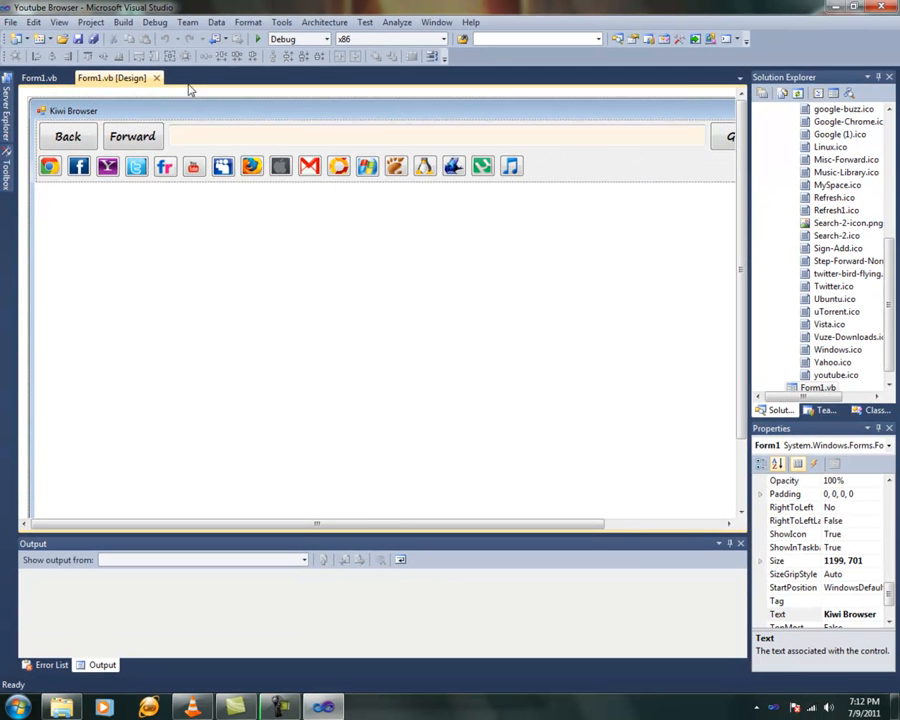
{"action": "mouse_move", "coordinate": [200, 113]}
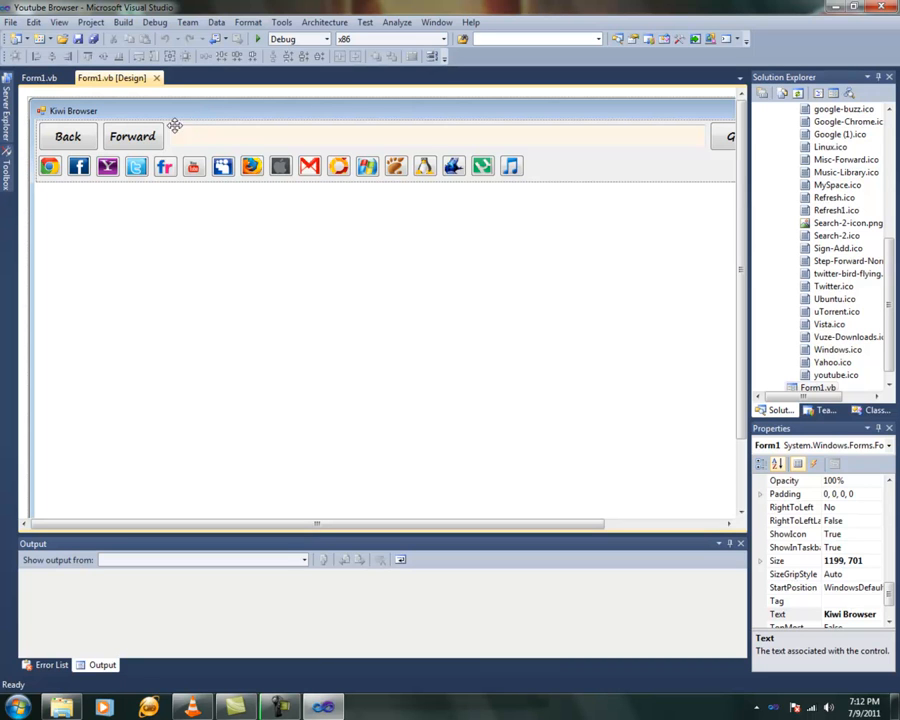
{"action": "mouse_move", "coordinate": [152, 131]}
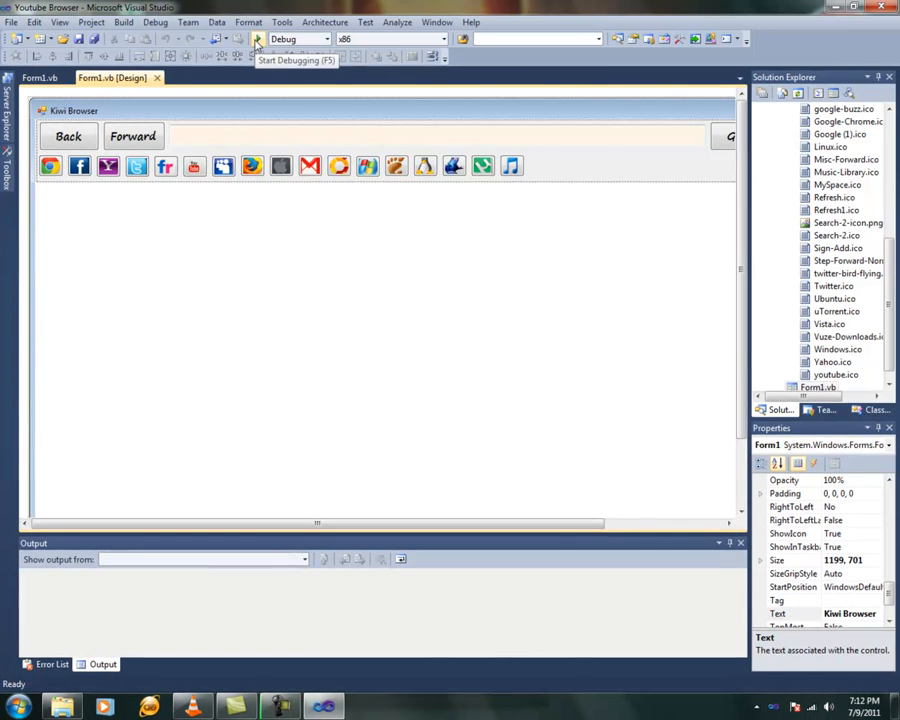
Step: Run the Kiwi Browser app in debug mode to test it
{"action": "left_click", "coordinate": [256, 38]}
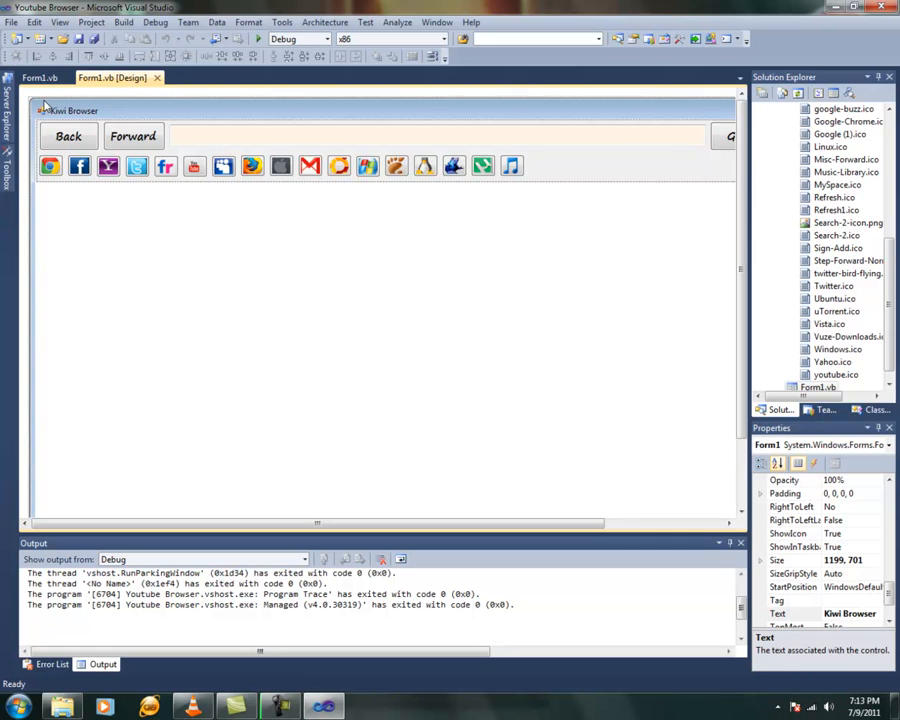
{"action": "mouse_move", "coordinate": [75, 125]}
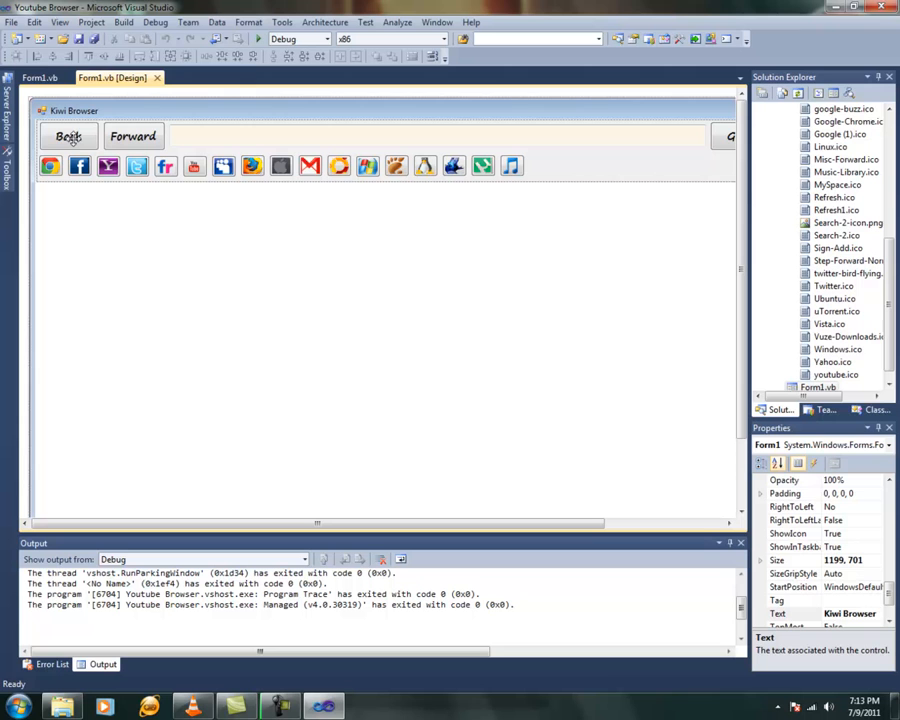
Step: Open the Back button's Button1_Click handler in Form1.vb and place the cursor below GoBack()
{"action": "left_click", "coordinate": [68, 136]}
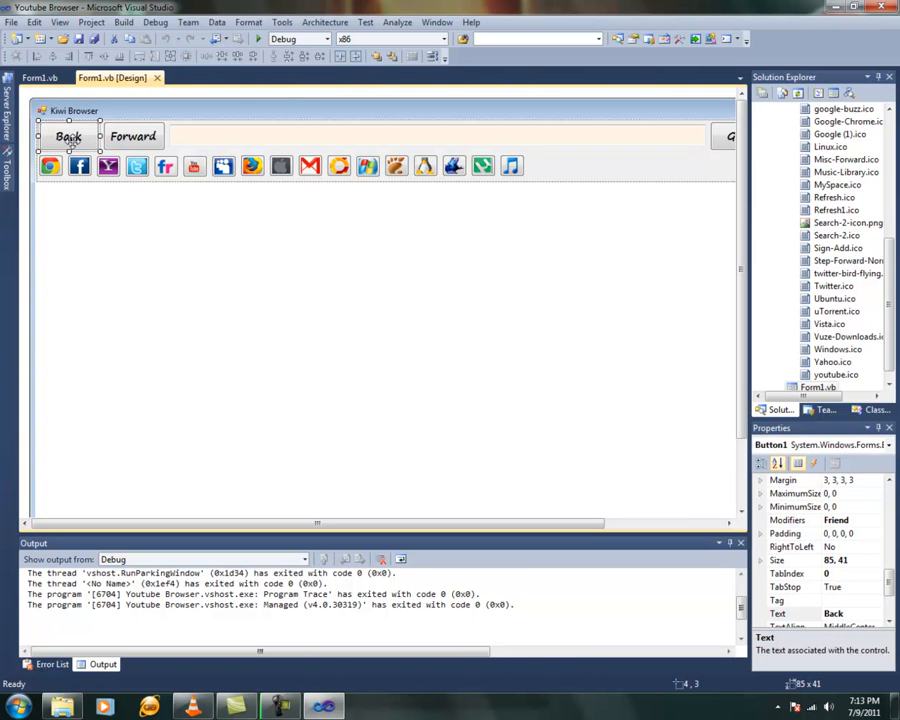
{"action": "double_click", "coordinate": [69, 136]}
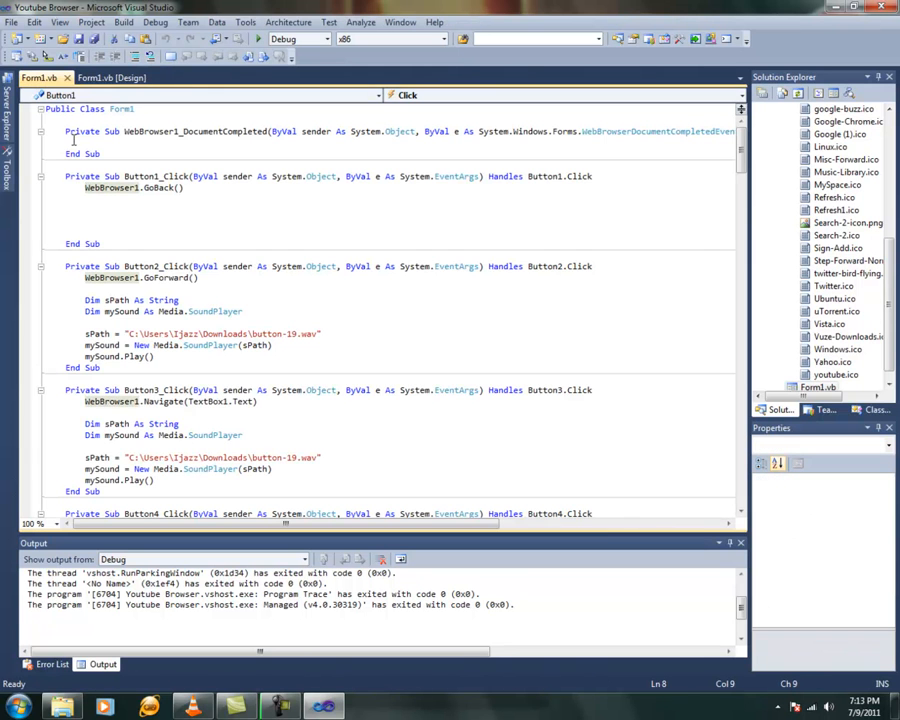
{"action": "left_click", "coordinate": [112, 77]}
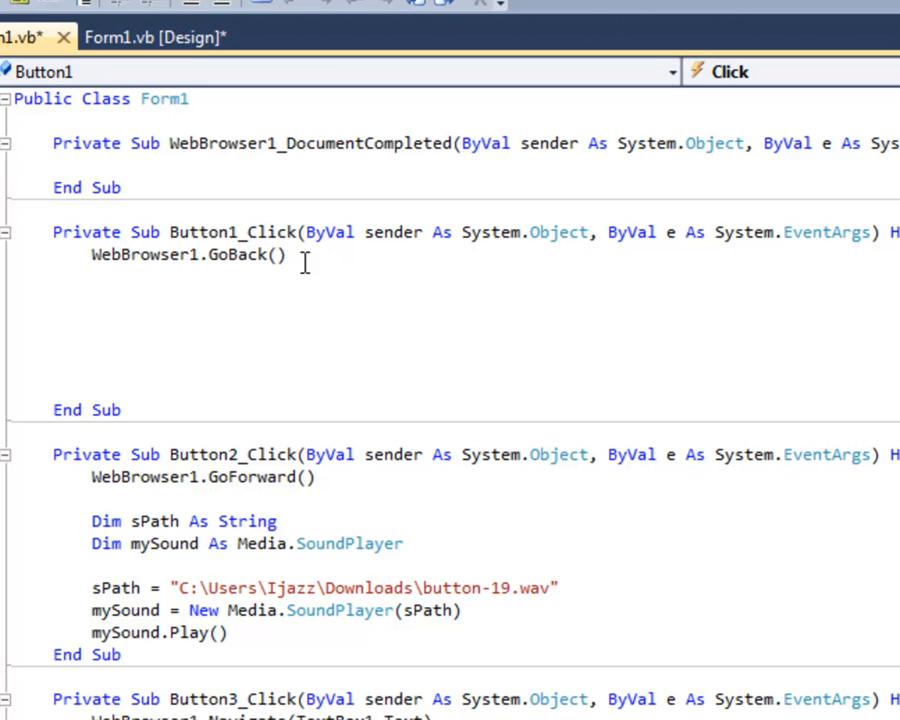
Step: Declare sPath As String and mySound As Media.SoundPlayer below WebBrowser1.GoBack()
{"action": "type", "text": "Dim"}
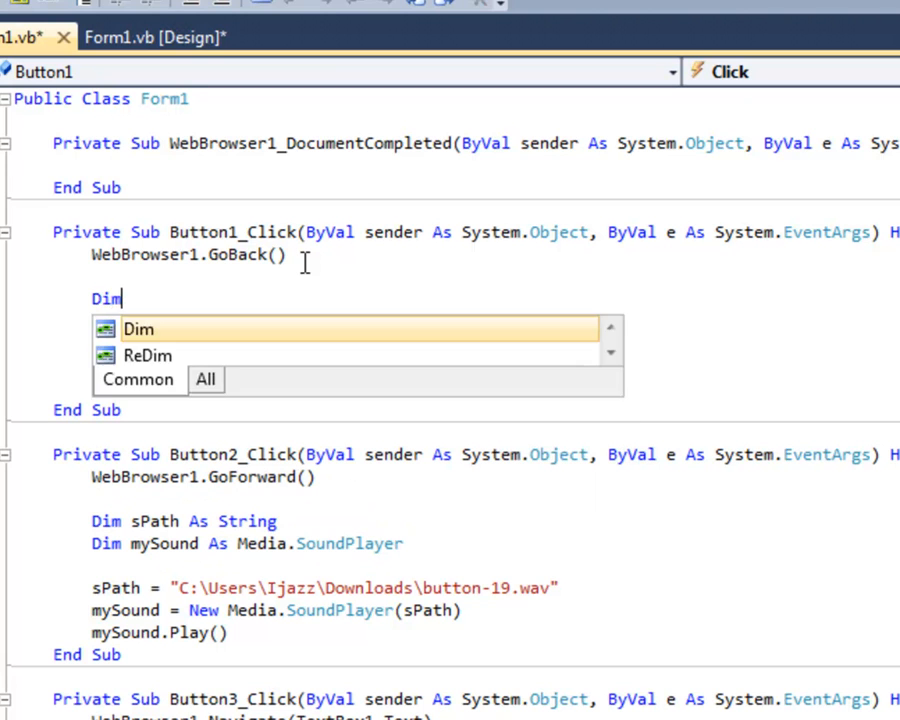
{"action": "type", "text": "sPath"}
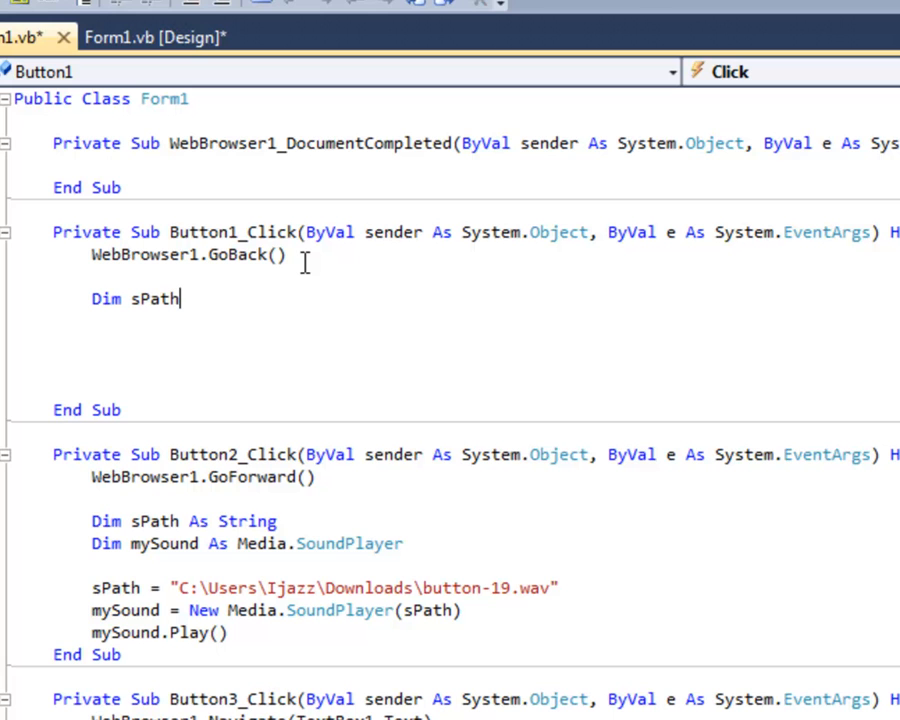
{"action": "type", "text": "As S"}
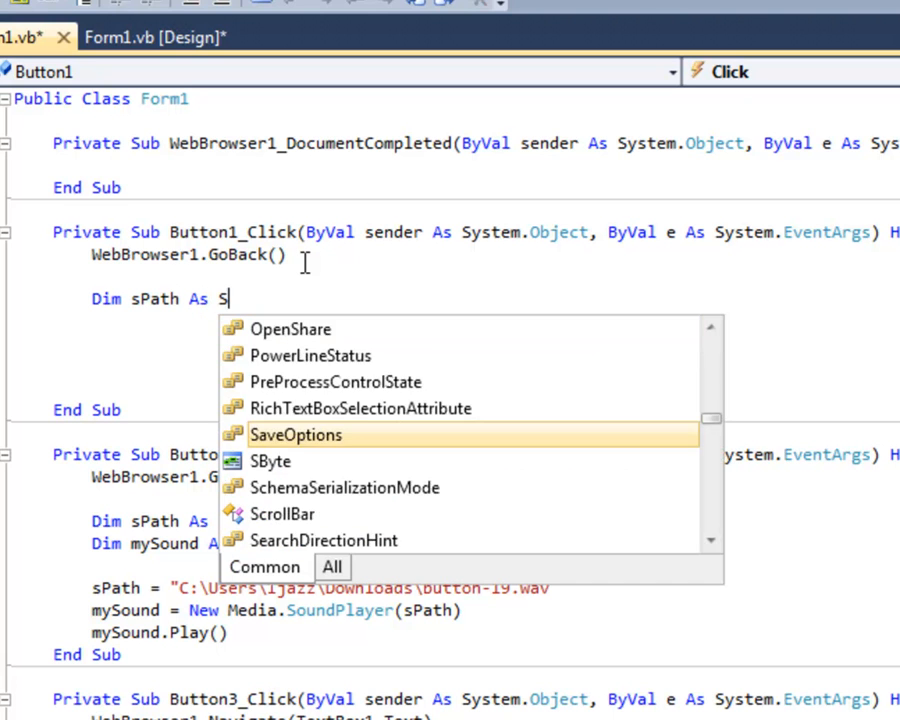
{"action": "type", "text": "tring"}
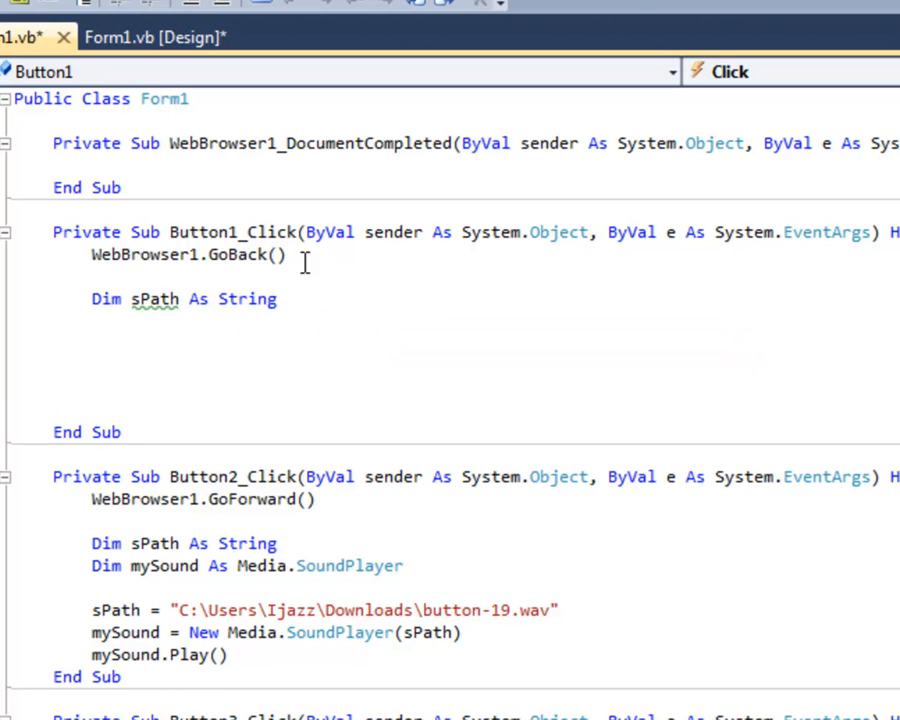
{"action": "type", "text": "Dim my"}
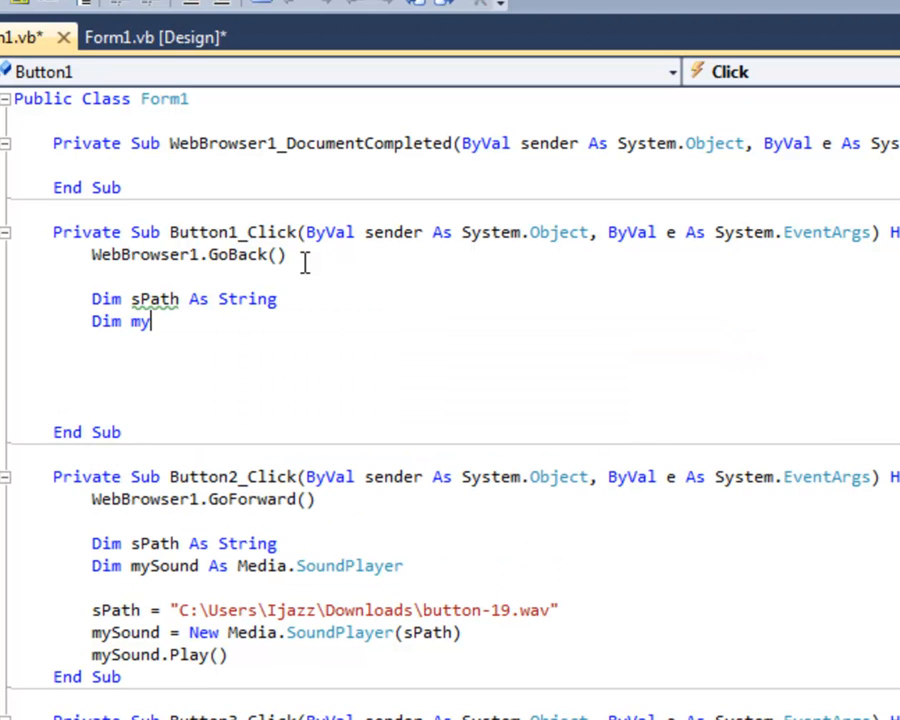
{"action": "type", "text": "Sound A"}
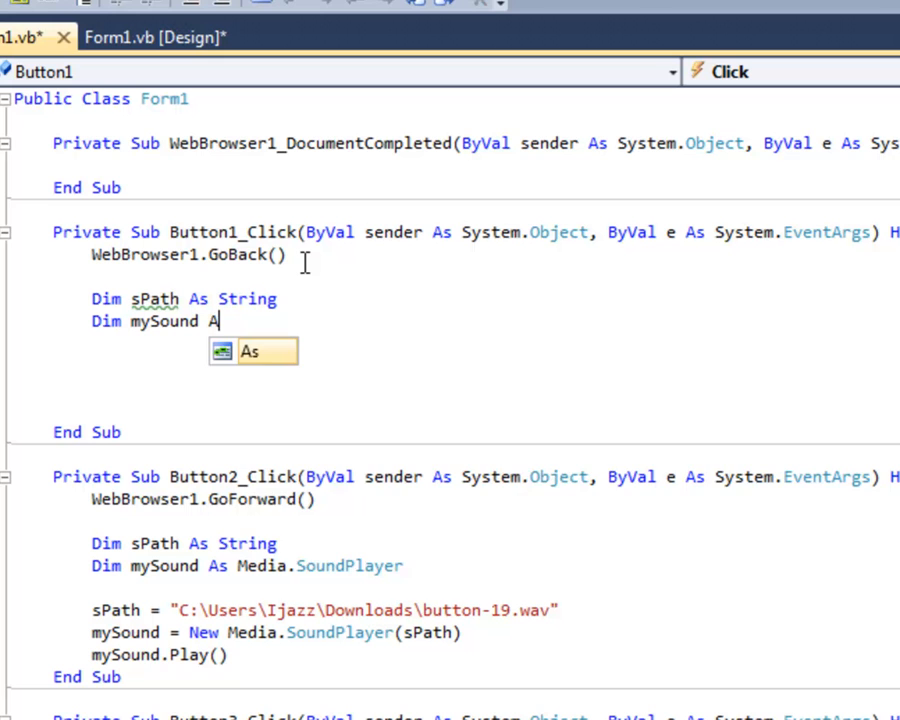
{"action": "type", "text": "ED"}
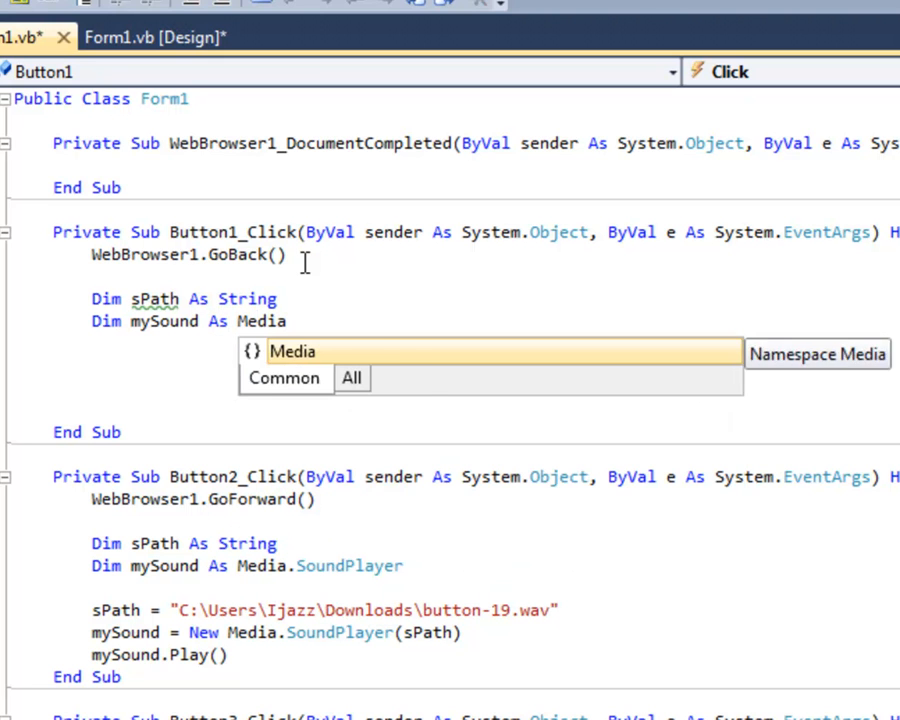
{"action": "type", "text": ".Soud"}
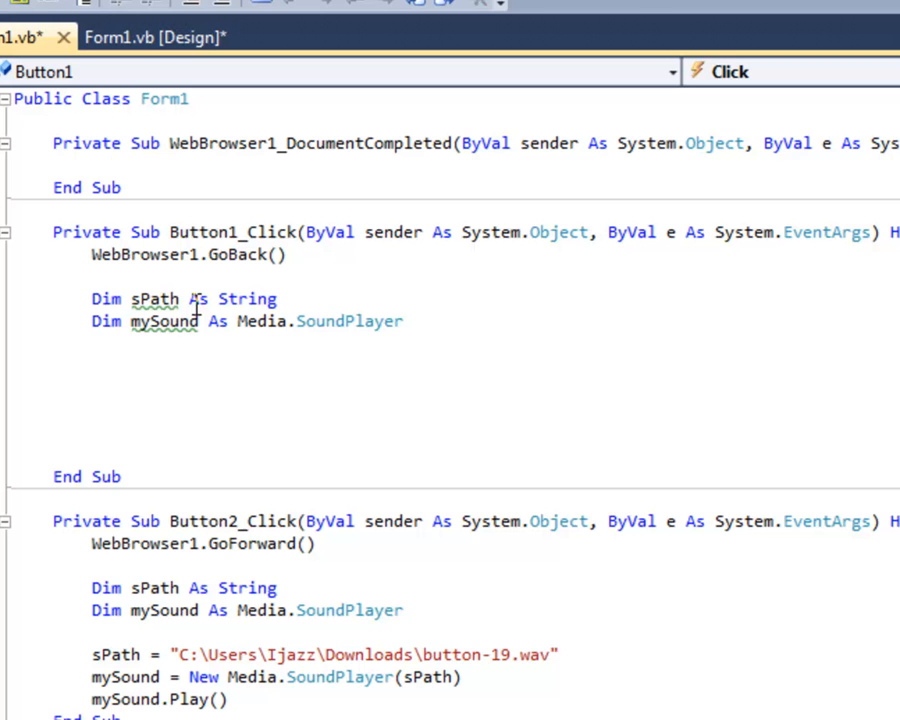
Step: Begin the sPath assignment with 'sPath ='
{"action": "type", "text": "sP"}
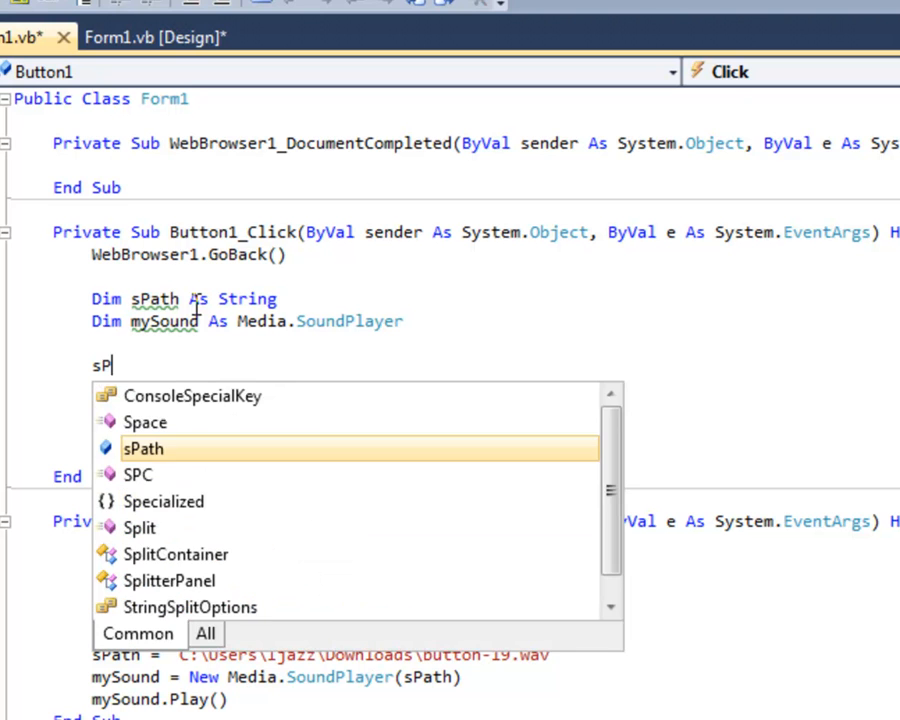
{"action": "type", "text": "ath"}
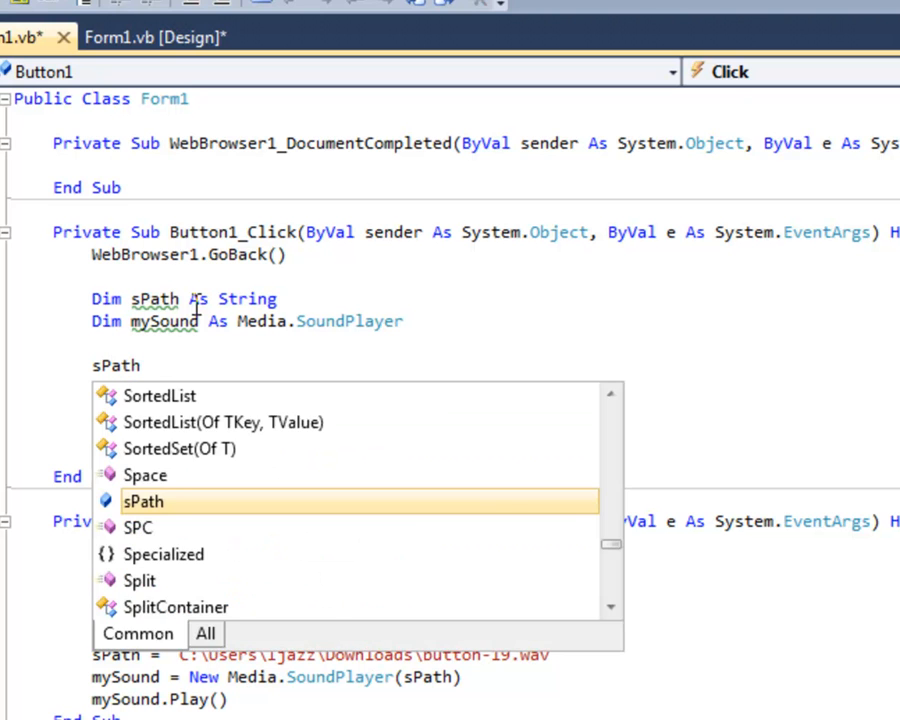
{"action": "type", "text": "="}
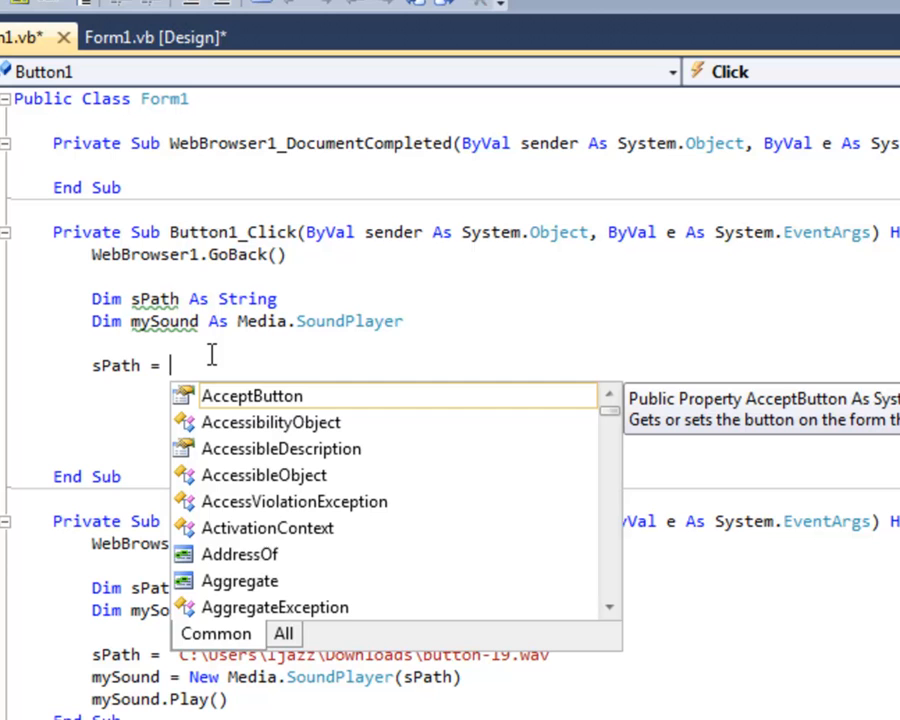
{"action": "mouse_move", "coordinate": [175, 198]}
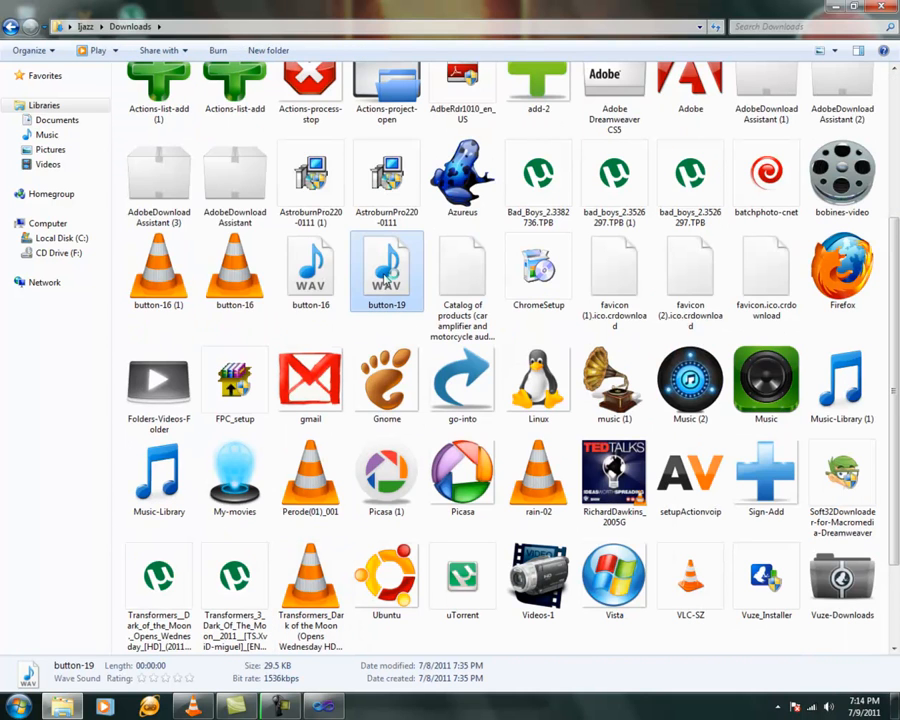
Step: Preview the button-19 sound and open its Properties to find the Downloads location
{"action": "double_click", "coordinate": [386, 270]}
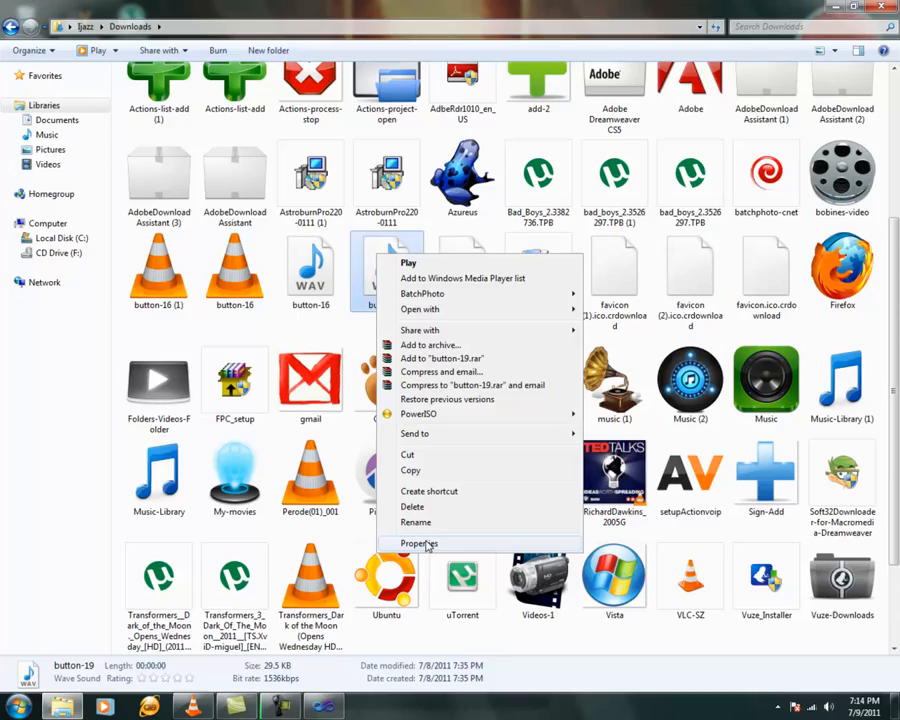
{"action": "left_click", "coordinate": [419, 543]}
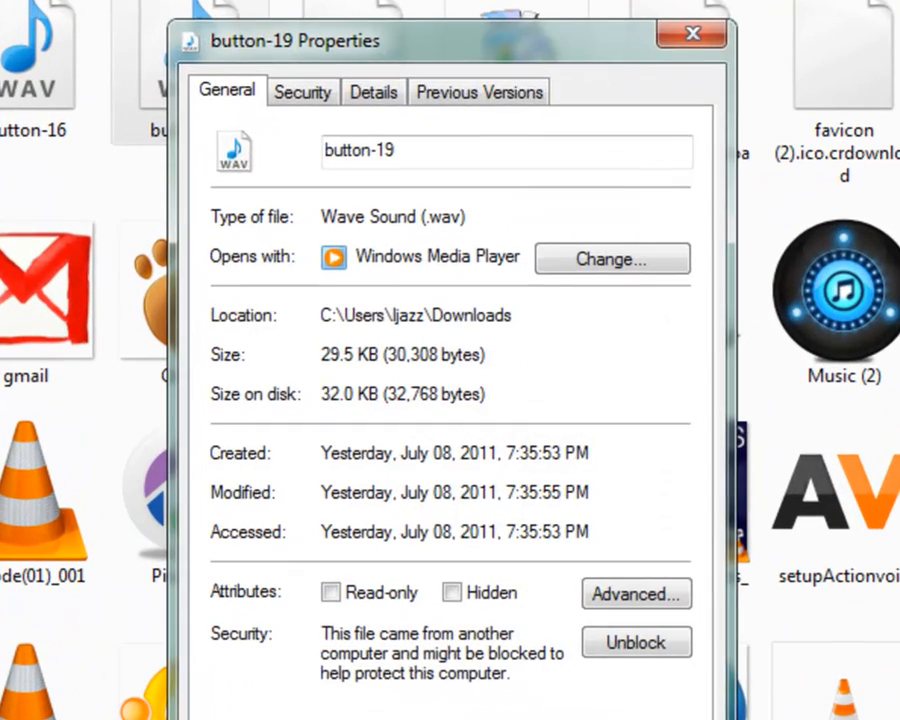
{"action": "right_click", "coordinate": [175, 40]}
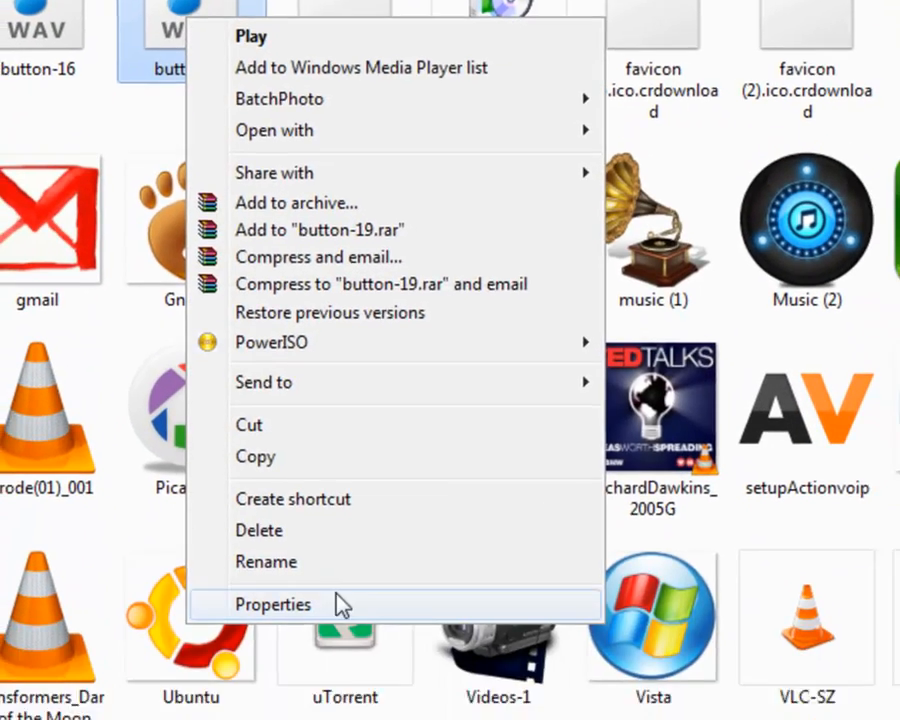
{"action": "left_click", "coordinate": [273, 604]}
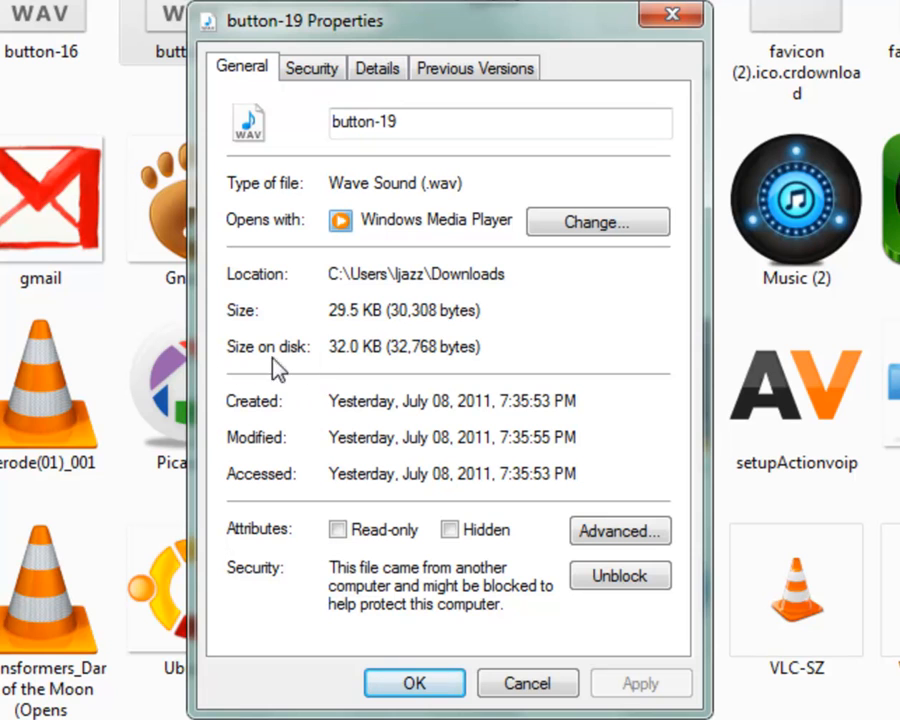
{"action": "mouse_move", "coordinate": [278, 290]}
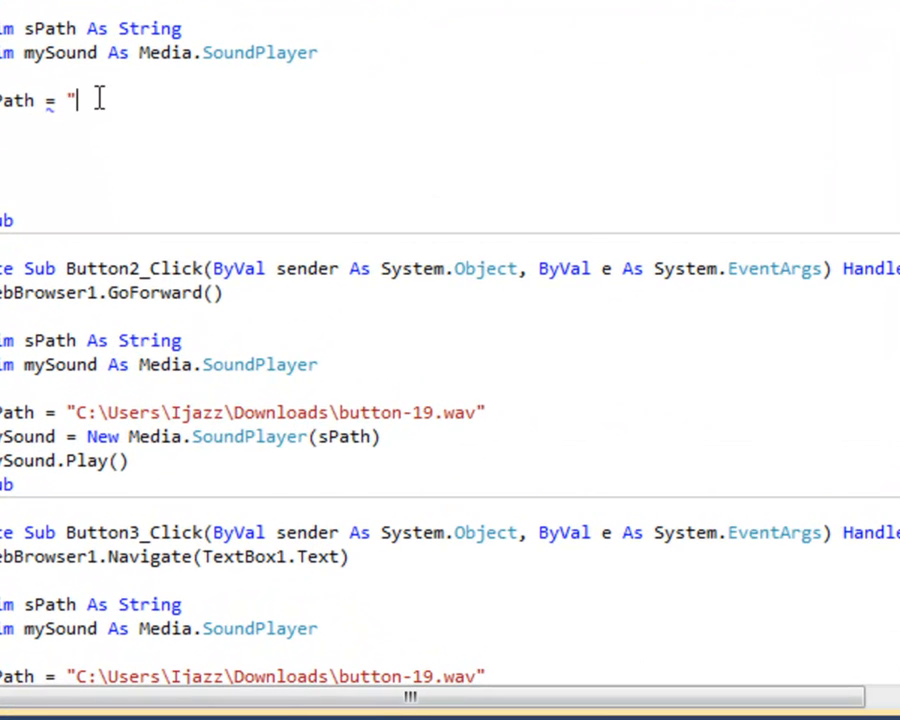
Step: Type the C:\Users\Ijazz\Downloads path into the sPath string, ending with a backslash
{"action": "type", "text": "C:\\Users\\Ijazz\\Downloads"}
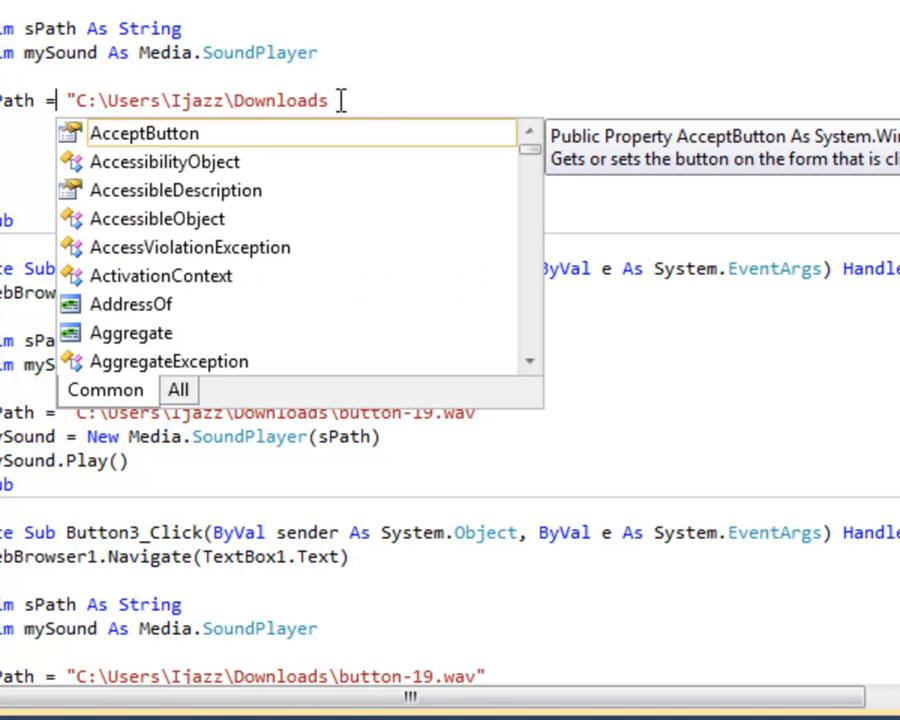
{"action": "key", "text": "Escape"}
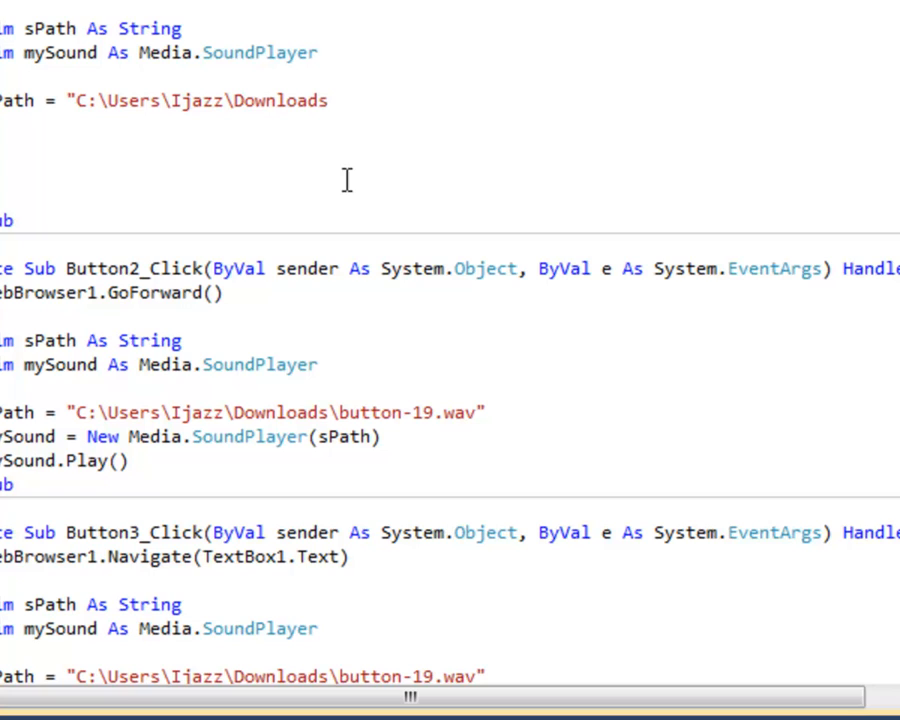
{"action": "type", "text": "\\"}
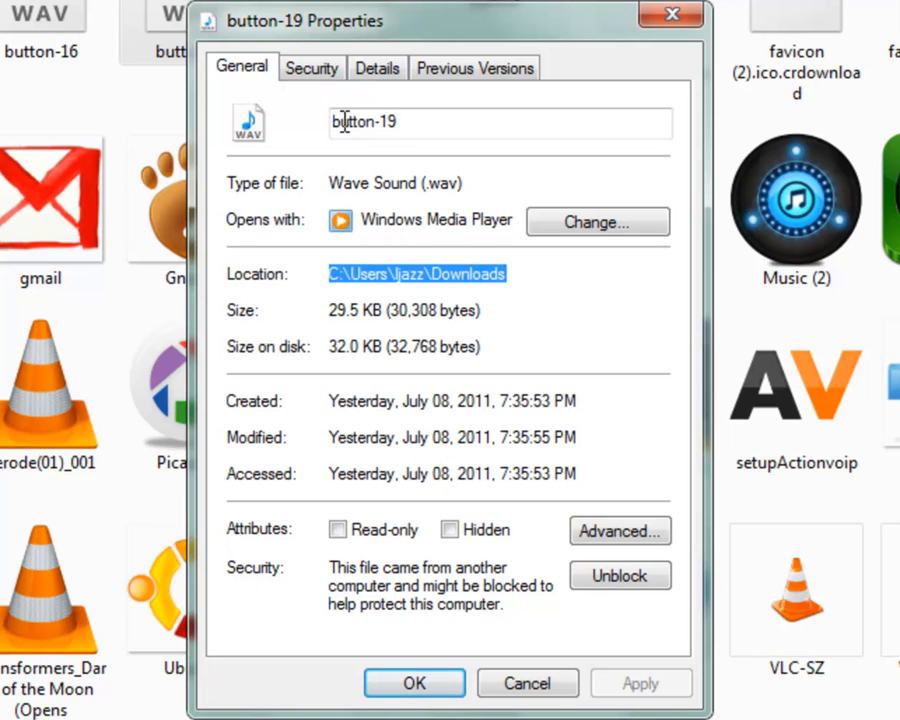
{"action": "mouse_move", "coordinate": [165, 85]}
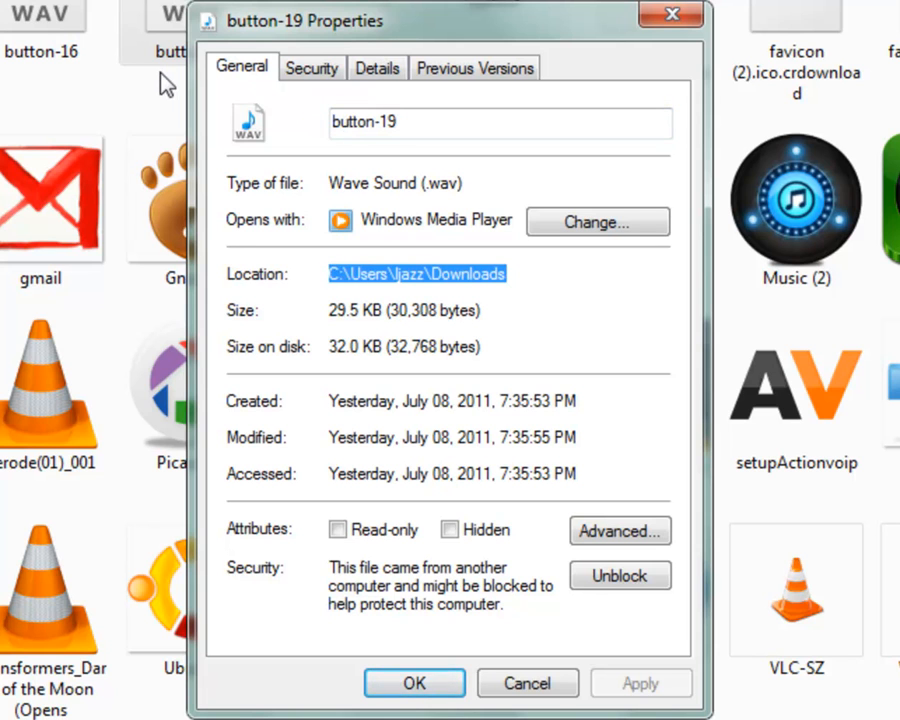
{"action": "mouse_move", "coordinate": [147, 98]}
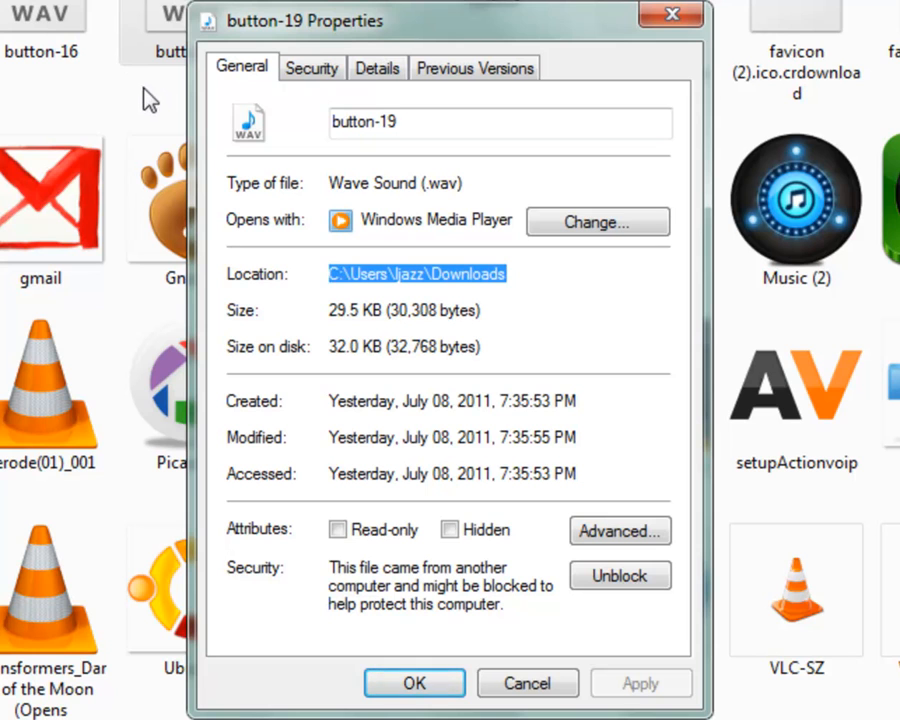
{"action": "mouse_move", "coordinate": [202, 123]}
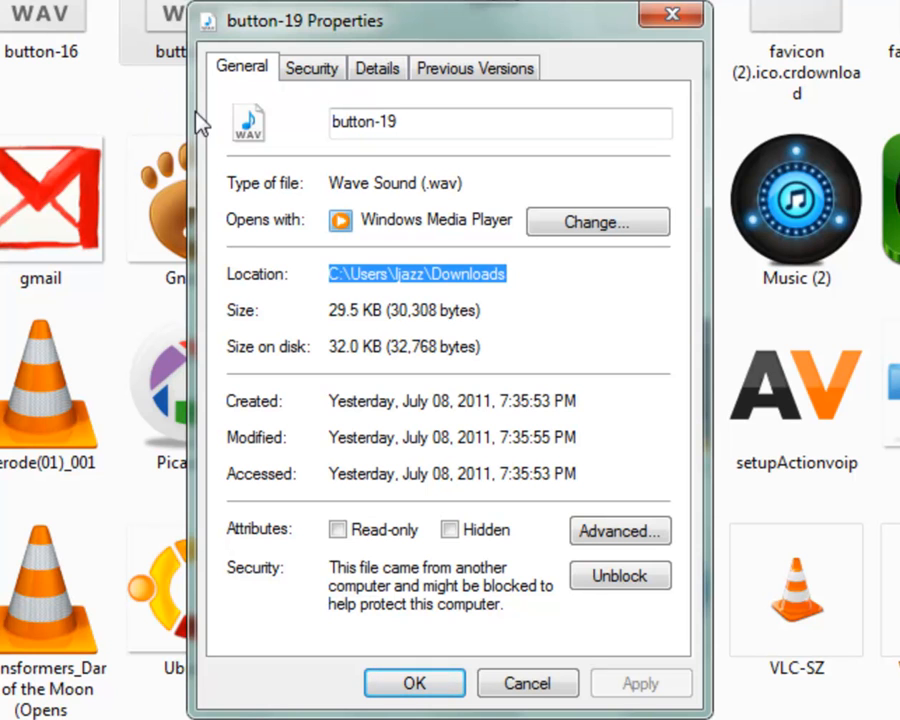
Step: Select the sound file's name in the button-19 Properties dialog for copying
{"action": "left_click", "coordinate": [407, 123]}
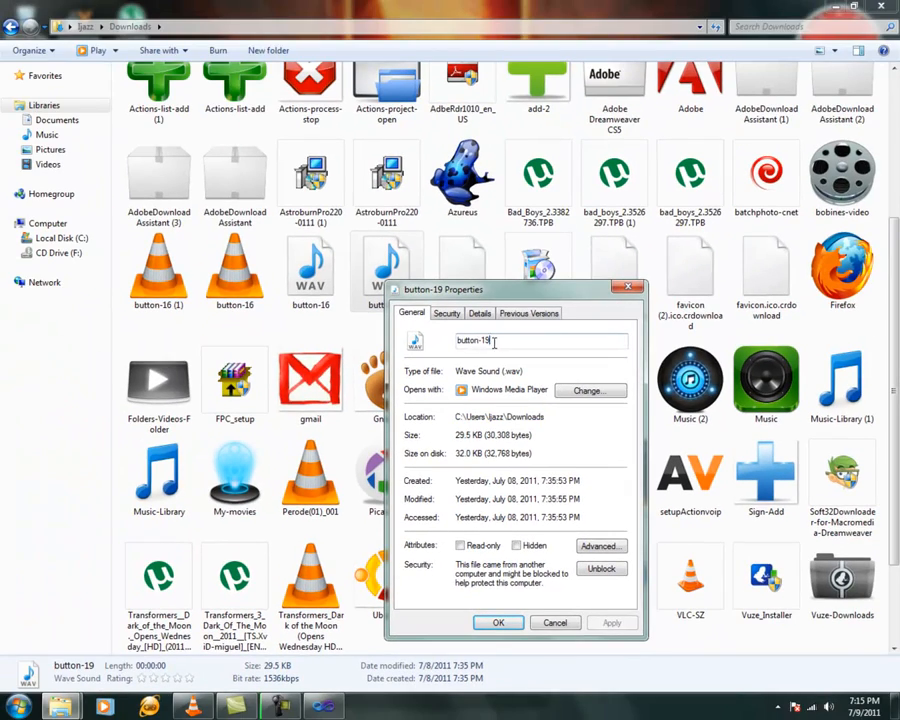
{"action": "right_click", "coordinate": [490, 341]}
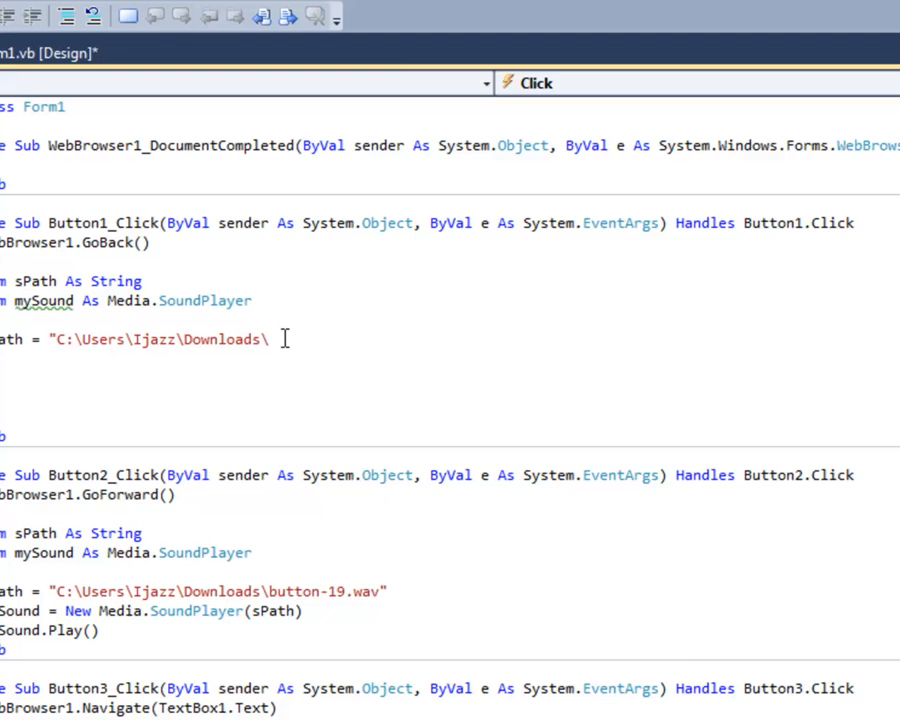
Step: Finish the sPath string with the file name button-19.wav
{"action": "type", "text": "button-19"}
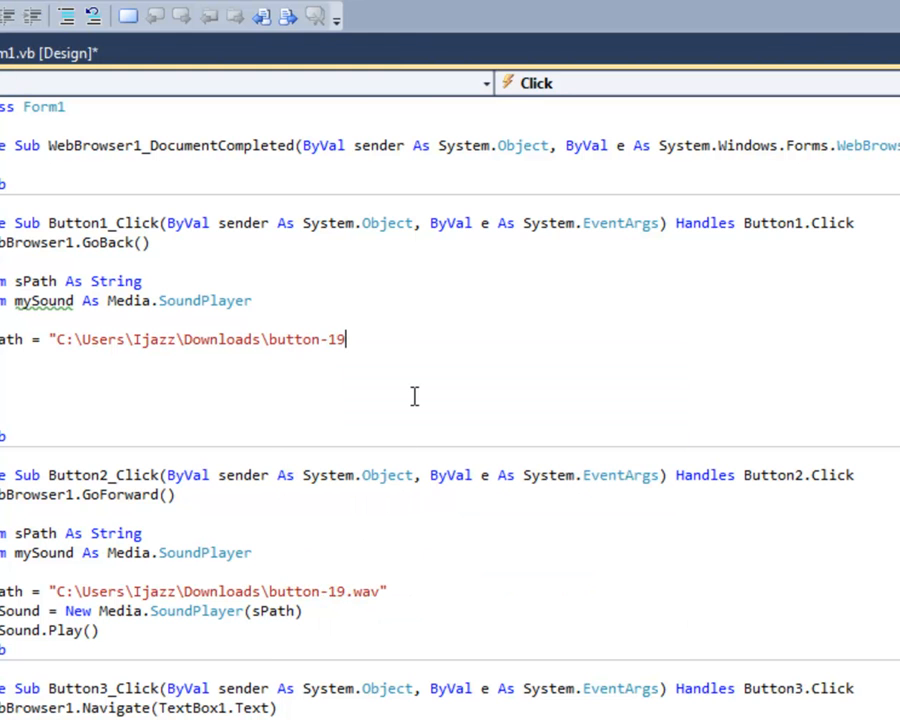
{"action": "type", "text": ".w"}
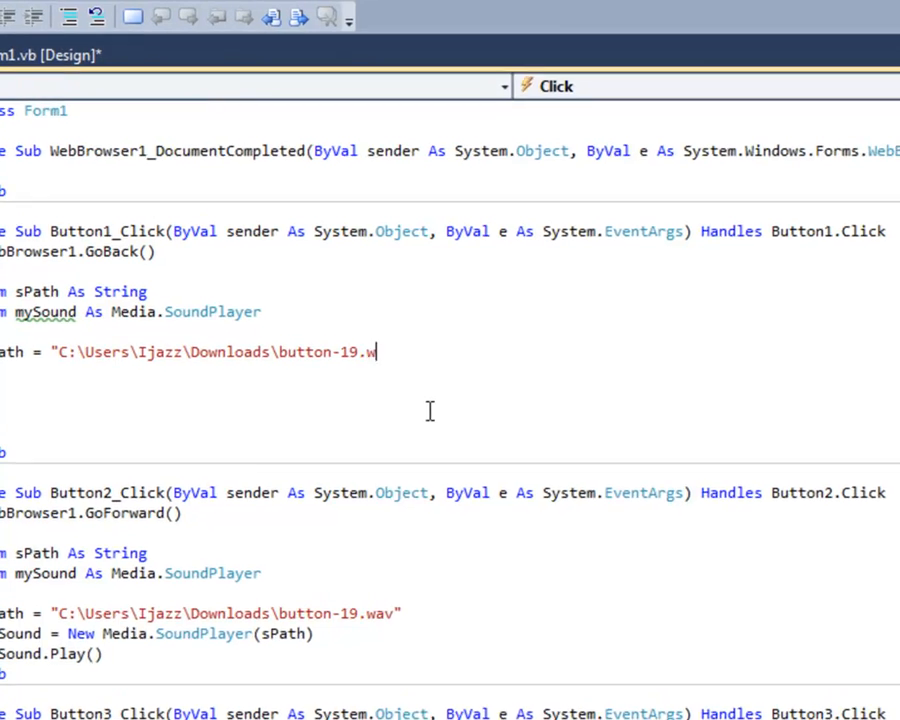
{"action": "type", "text": "av\""}
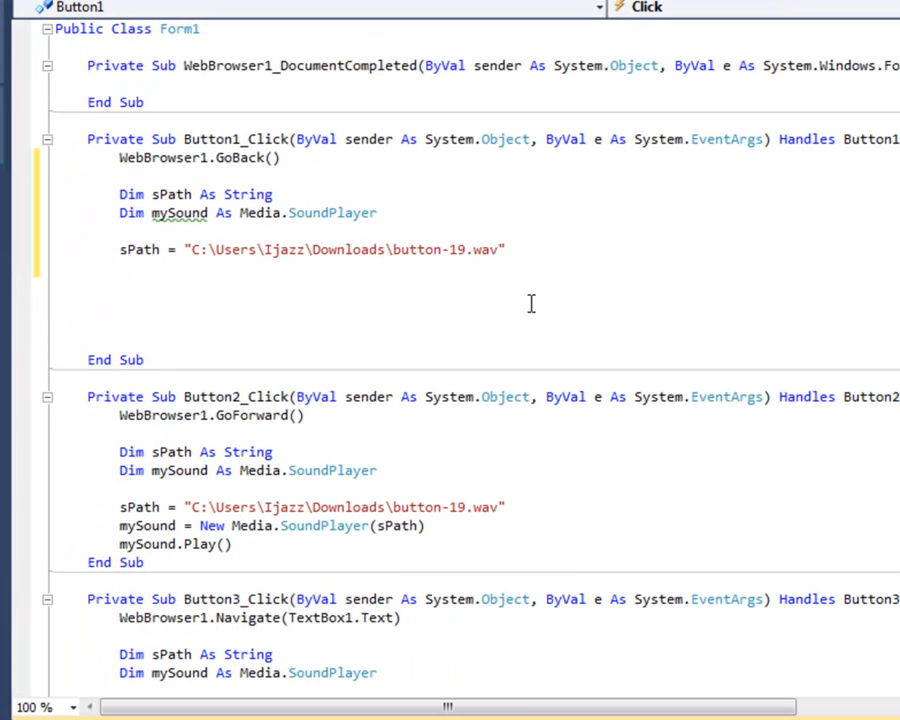
Step: Add 'mySound = New Media.SoundPlayer(sPath)' and 'mySound.Play()' to the Back handler
{"action": "type", "text": "myS"}
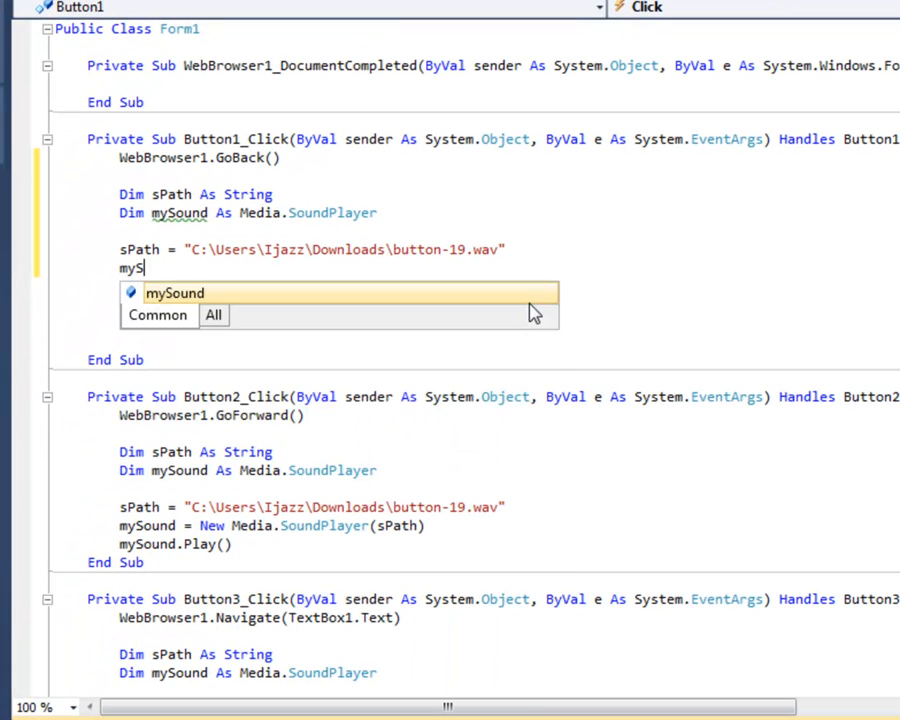
{"action": "type", "text": "ound"}
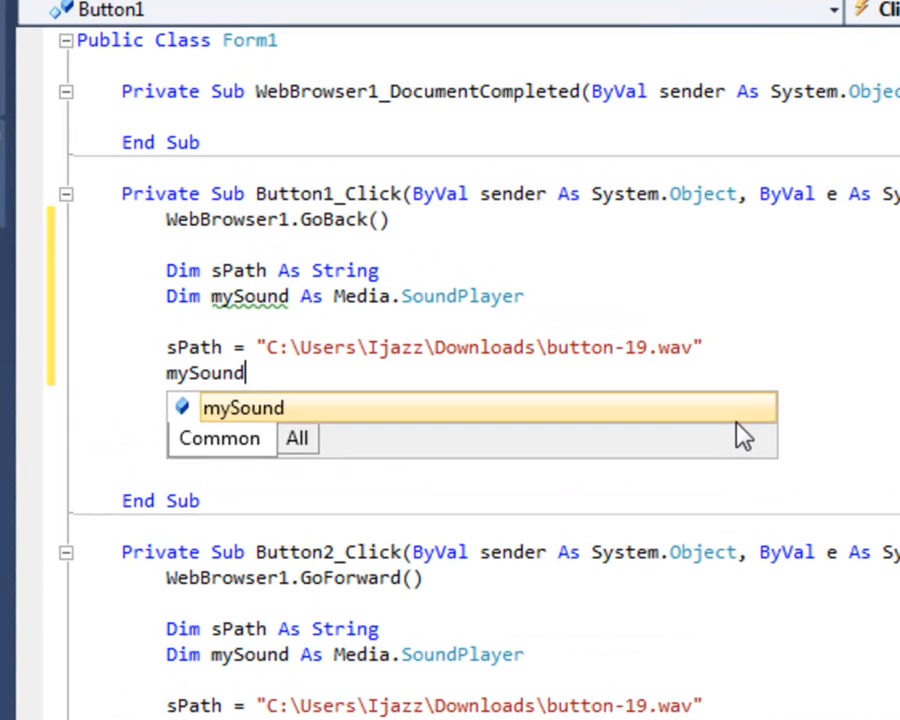
{"action": "type", "text": "="}
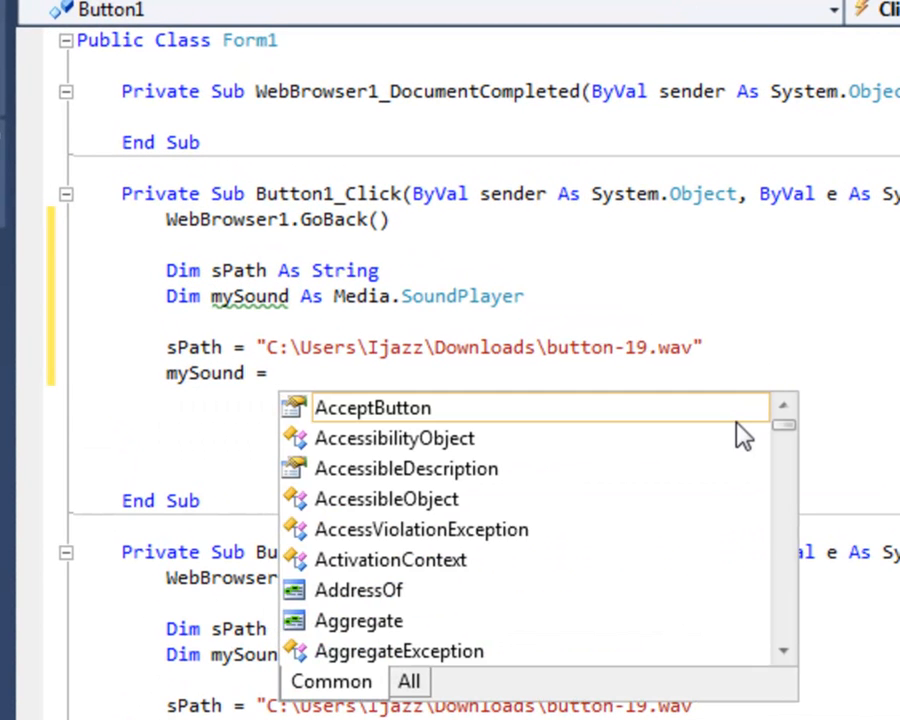
{"action": "type", "text": "New Me"}
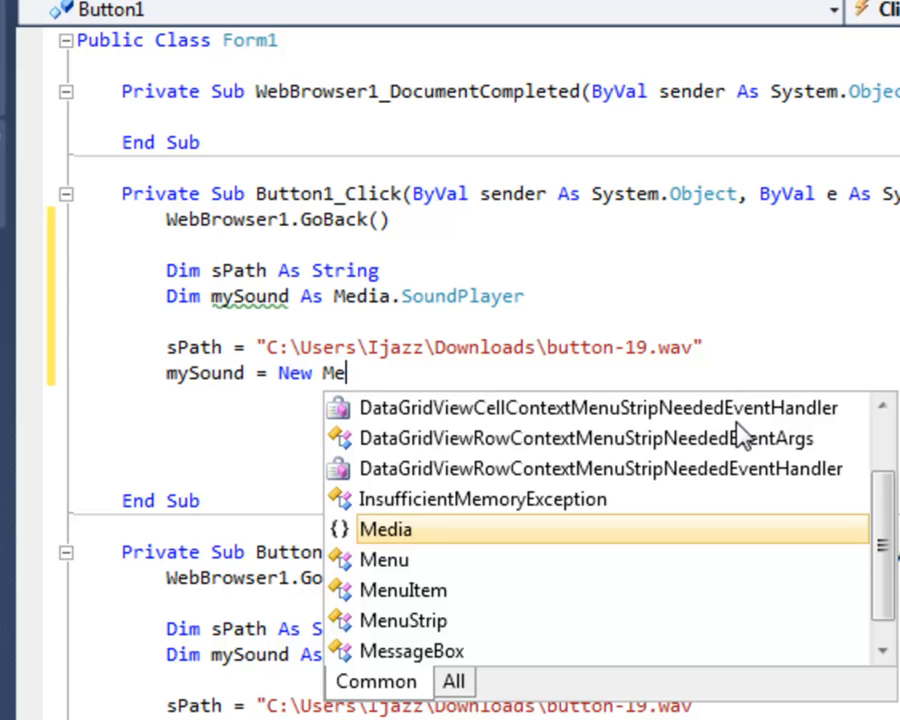
{"action": "type", "text": "dia.Sound"}
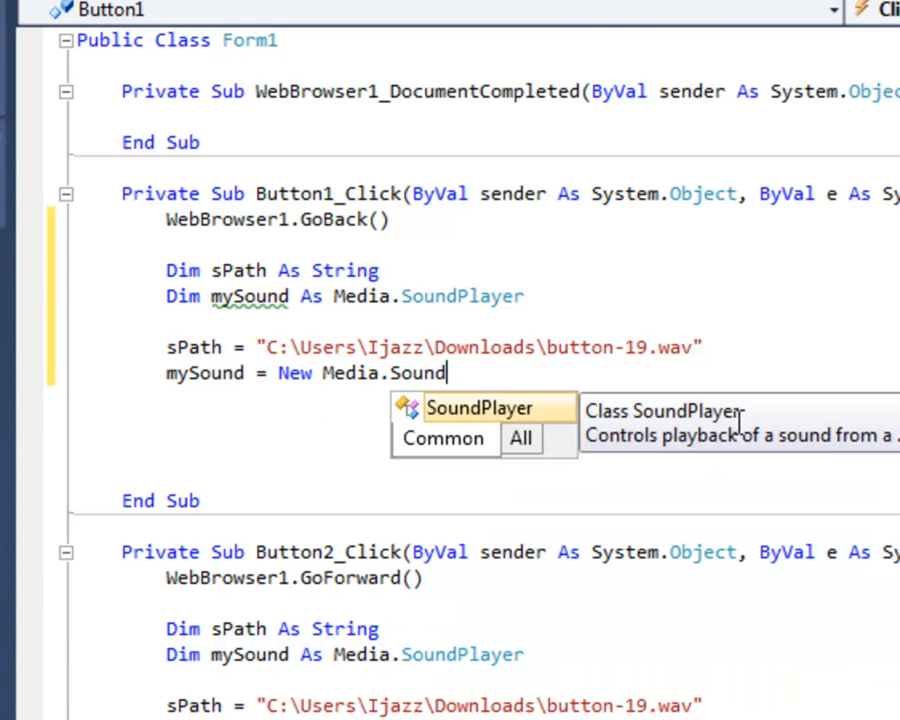
{"action": "type", "text": "player"}
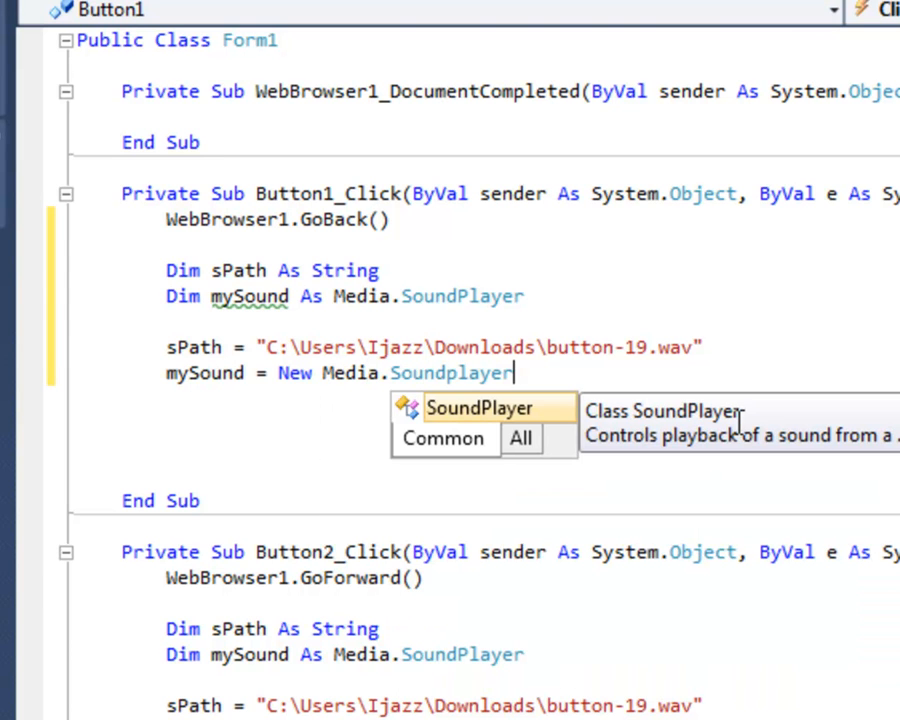
{"action": "type", "text": "(sPa"}
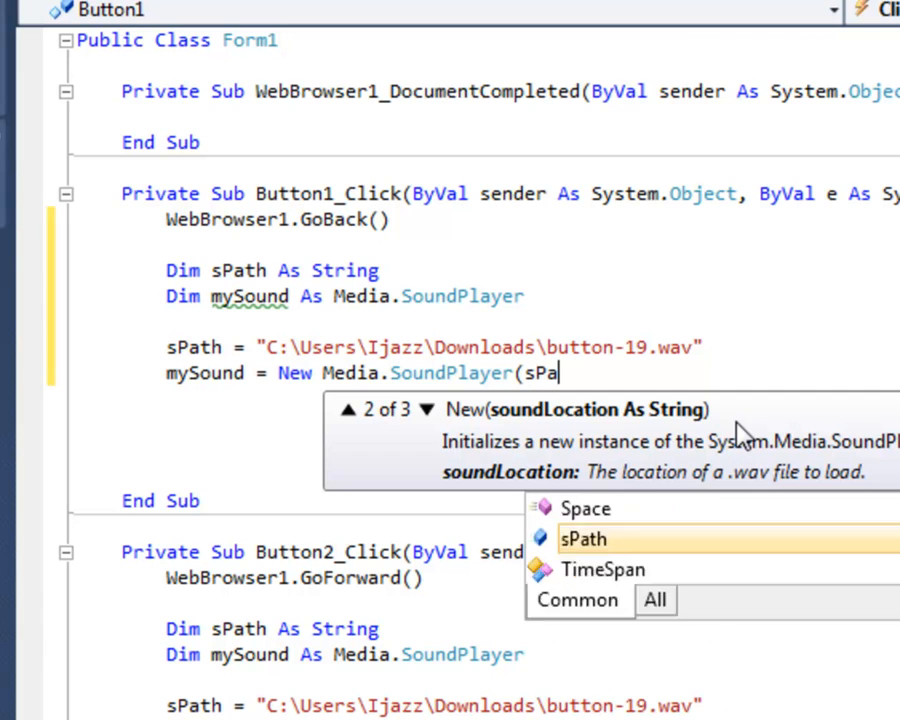
{"action": "type", "text": "th"}
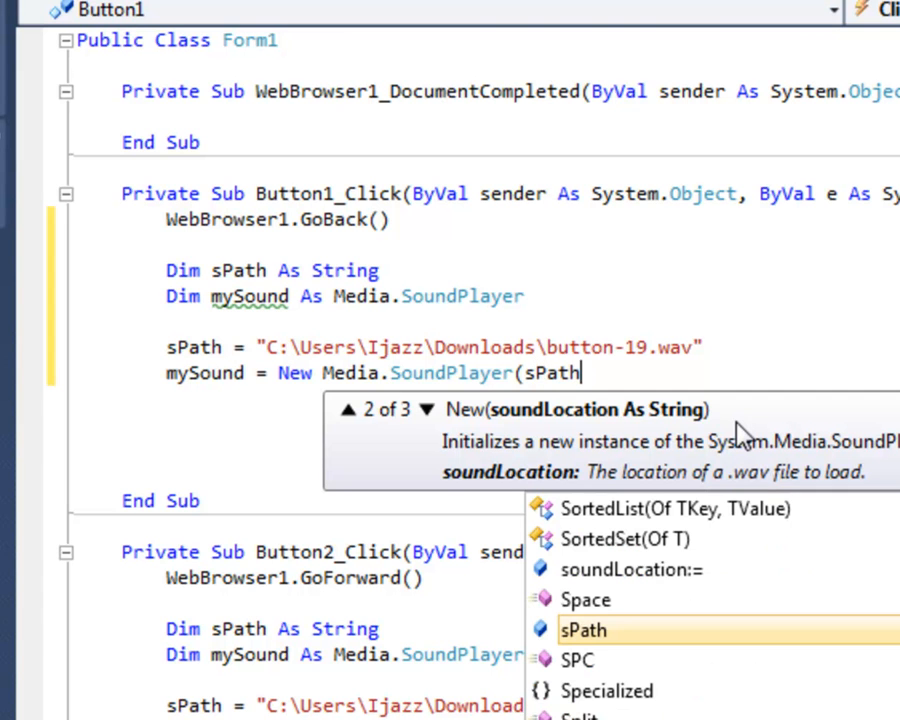
{"action": "type", "text": "("}
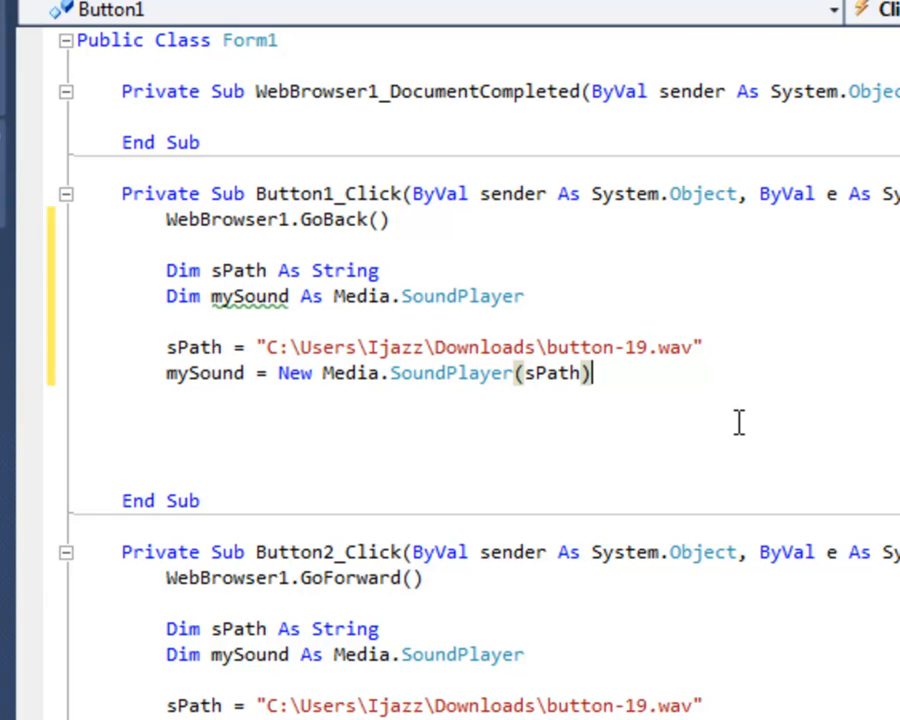
{"action": "type", "text": "m"}
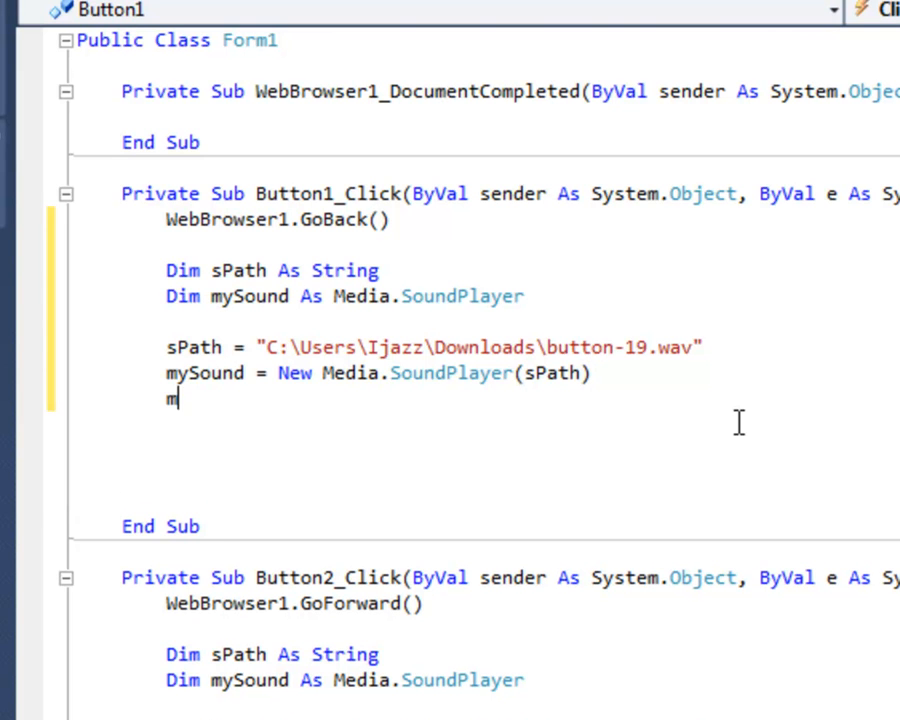
{"action": "type", "text": "ySound"}
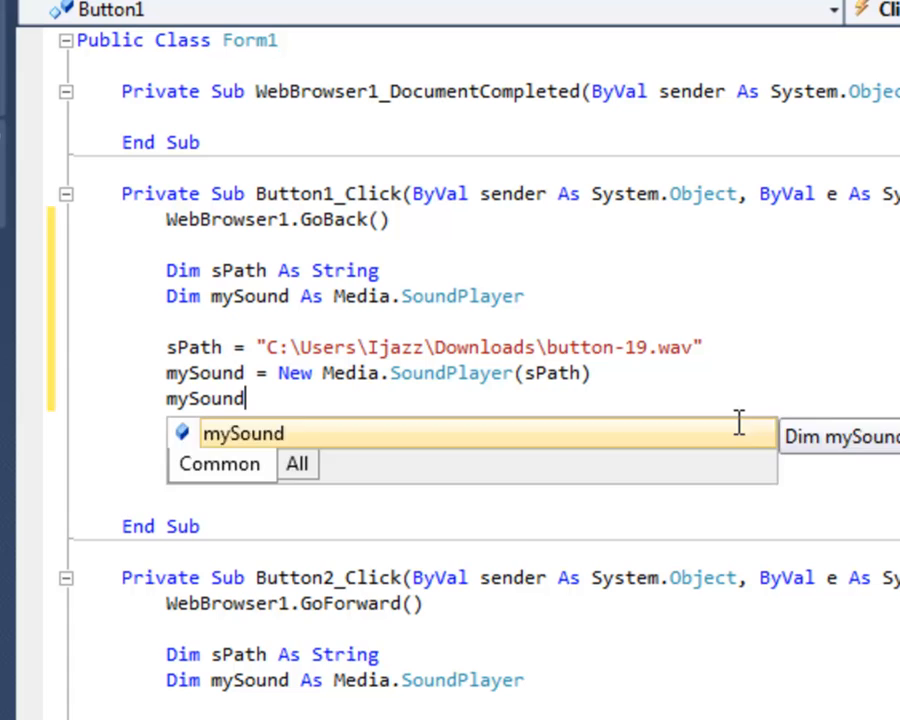
{"action": "type", "text": ".Play("}
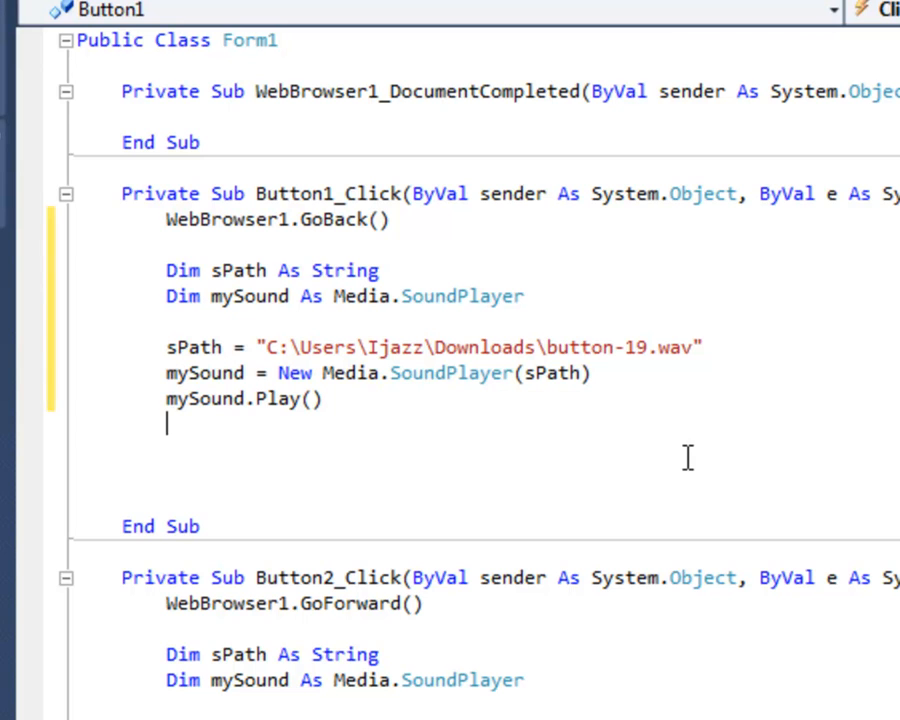
{"action": "mouse_move", "coordinate": [354, 458]}
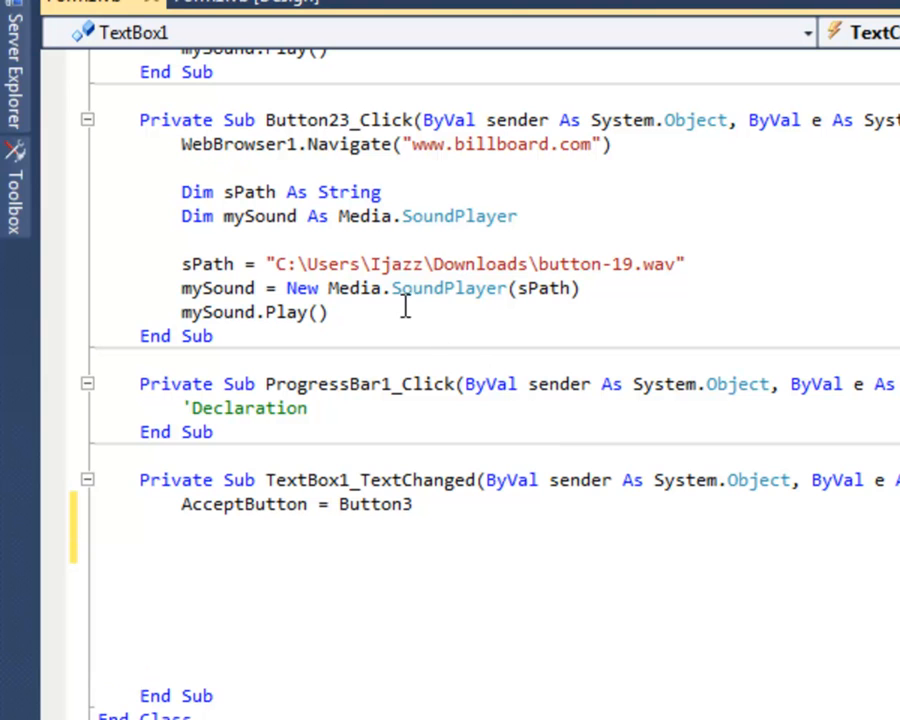
Step: Copy the Button23_Click sound lines into the TextChanged handler below AcceptButton = Button3
{"action": "left_click_drag", "start_coordinate": [180, 191], "coordinate": [330, 312]}
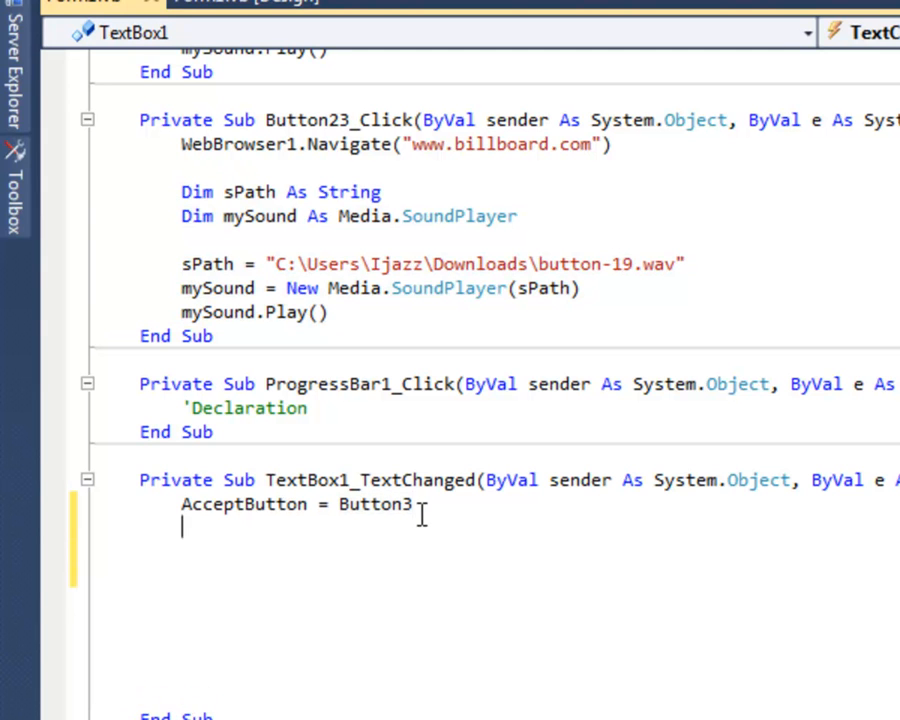
{"action": "right_click", "coordinate": [300, 540]}
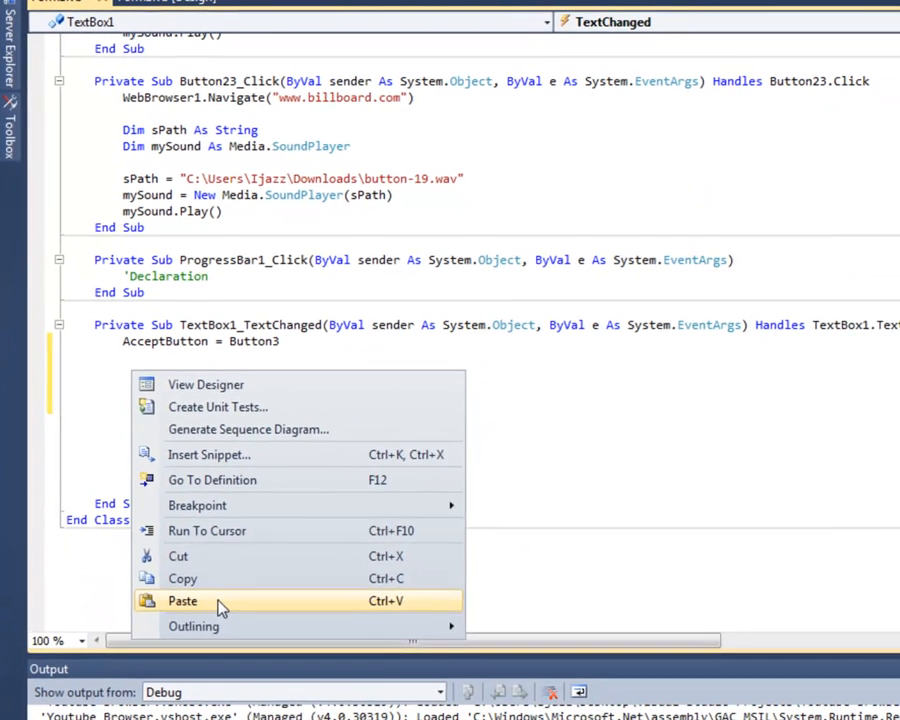
{"action": "left_click", "coordinate": [182, 600]}
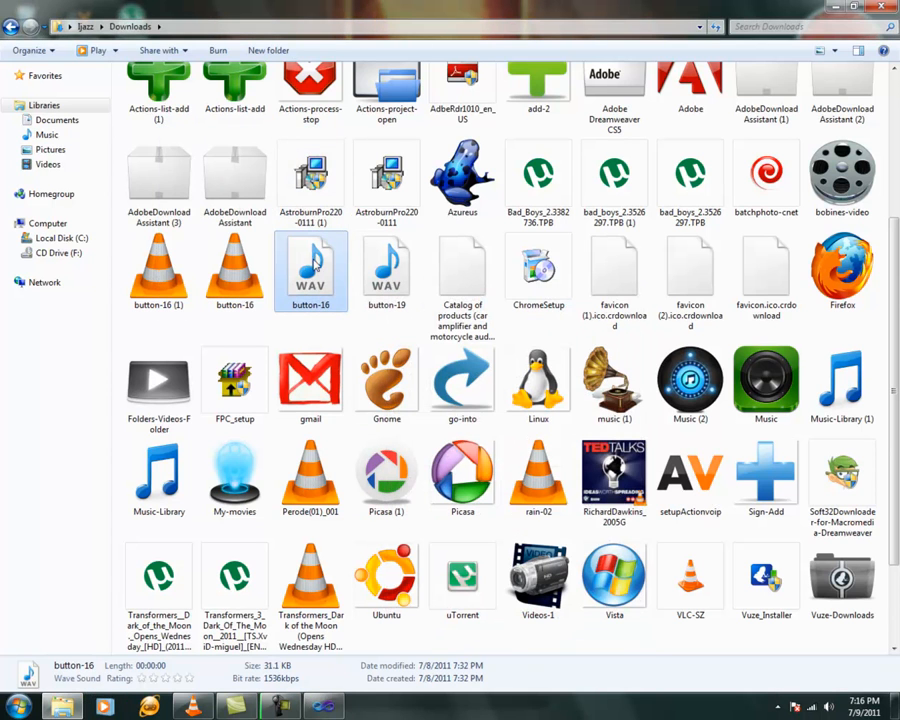
Step: Open button-16's Properties and copy its Downloads folder location
{"action": "right_click", "coordinate": [310, 270]}
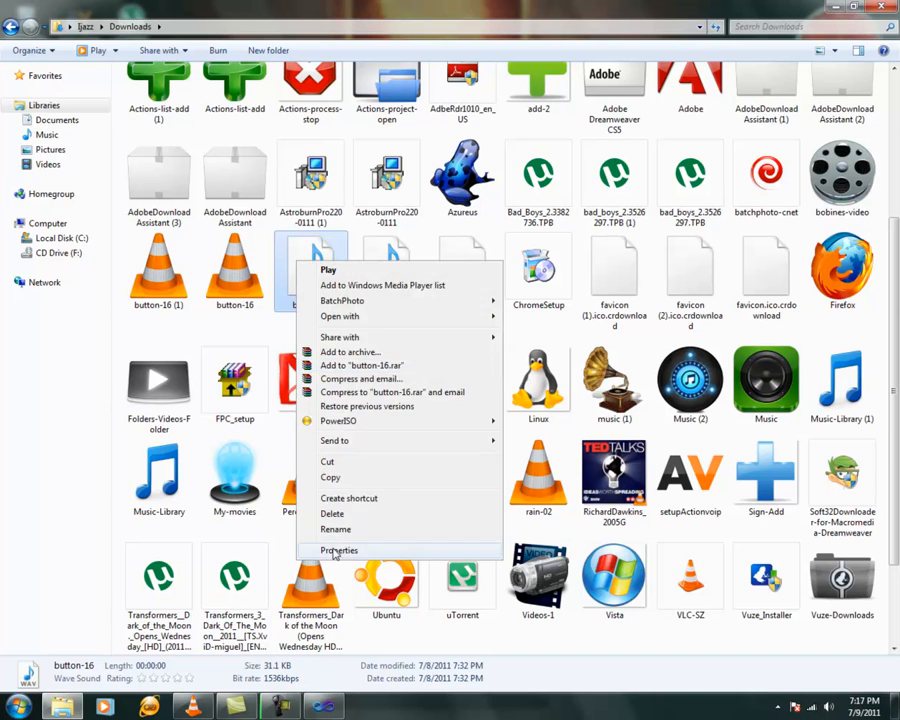
{"action": "left_click", "coordinate": [338, 551]}
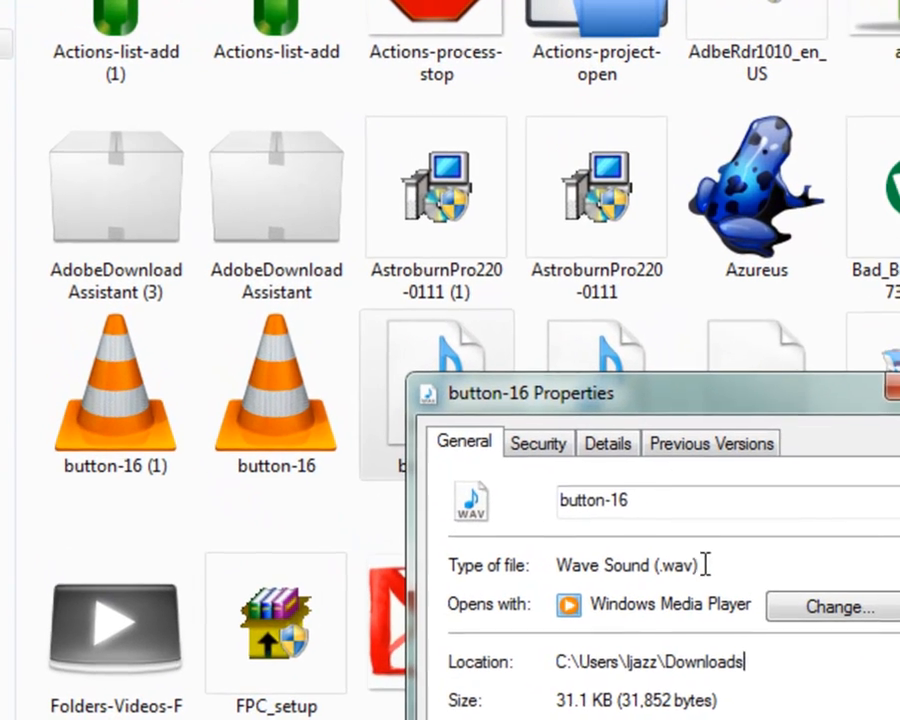
{"action": "right_click", "coordinate": [620, 500]}
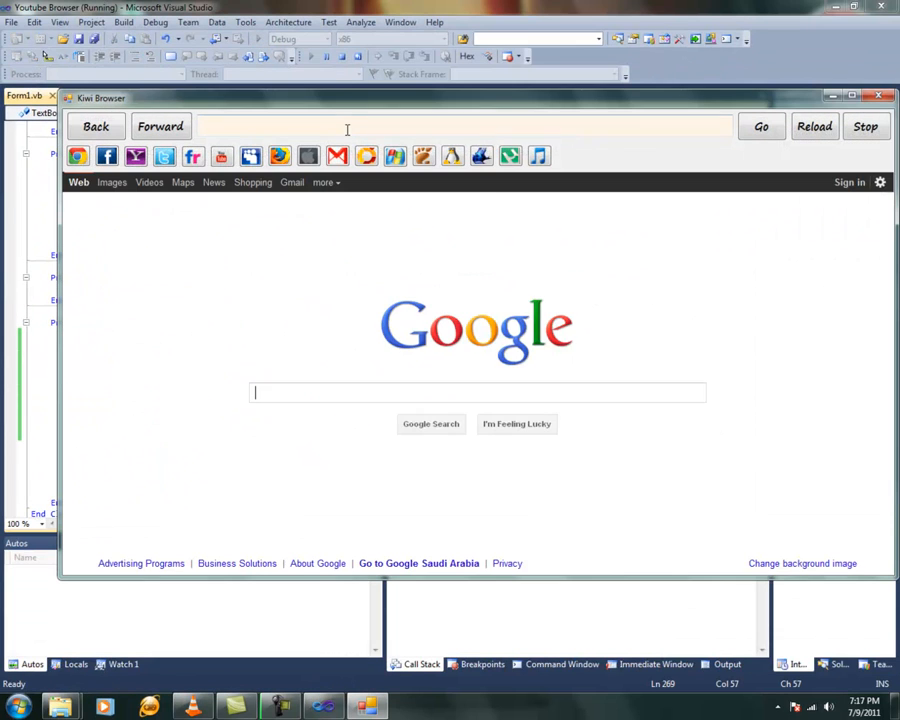
Step: Type junk text like 'wwww..sjkfjkjjkk' into the running Kiwi Browser's address box
{"action": "type", "text": "wwww"}
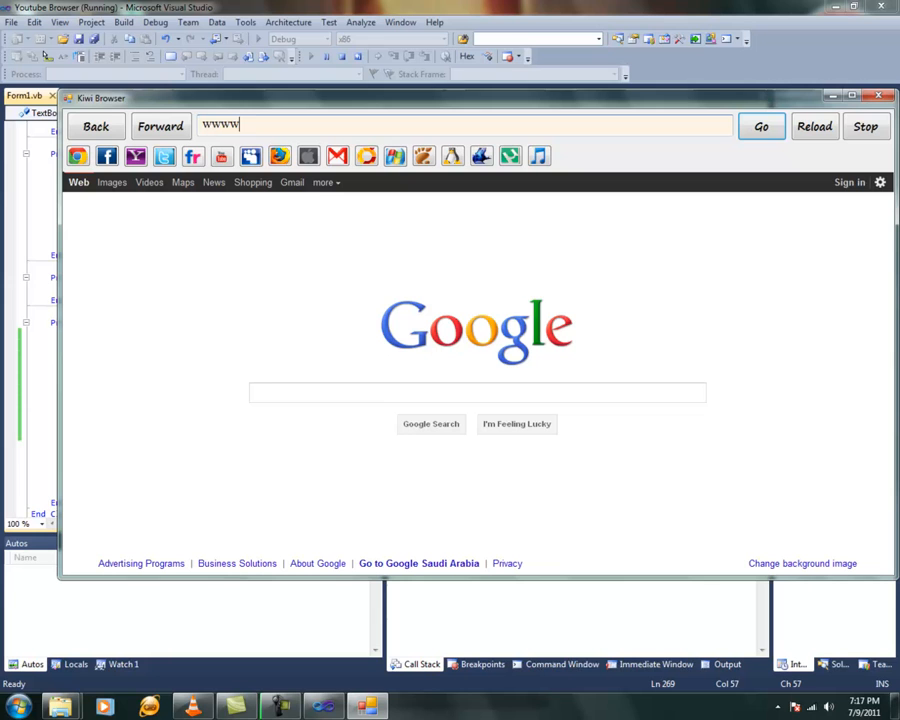
{"action": "type", "text": "..sjkfjkjjkk"}
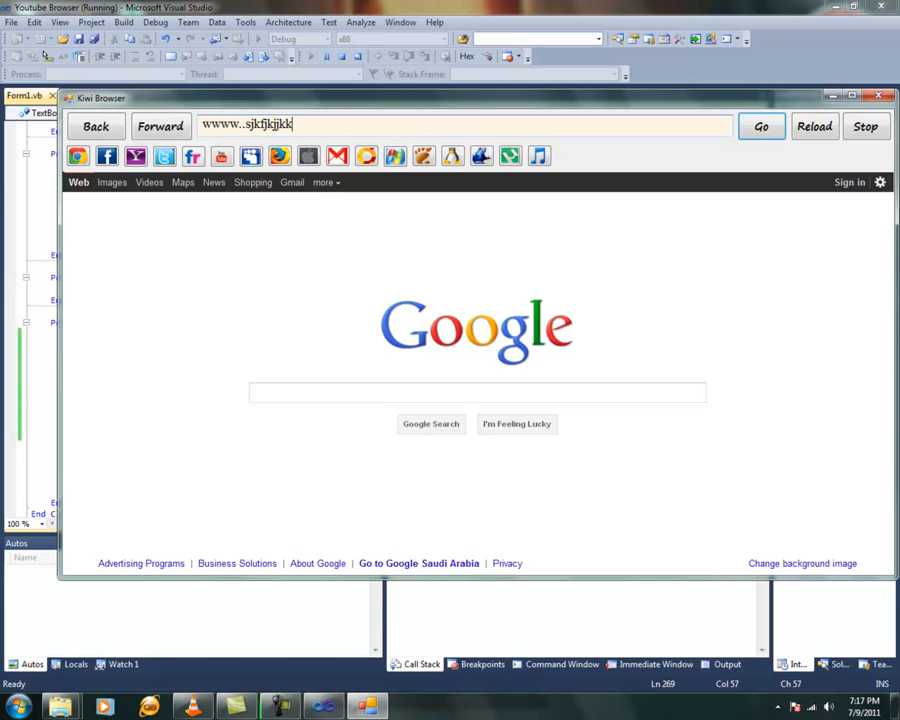
{"action": "key", "text": "BackSpace"}
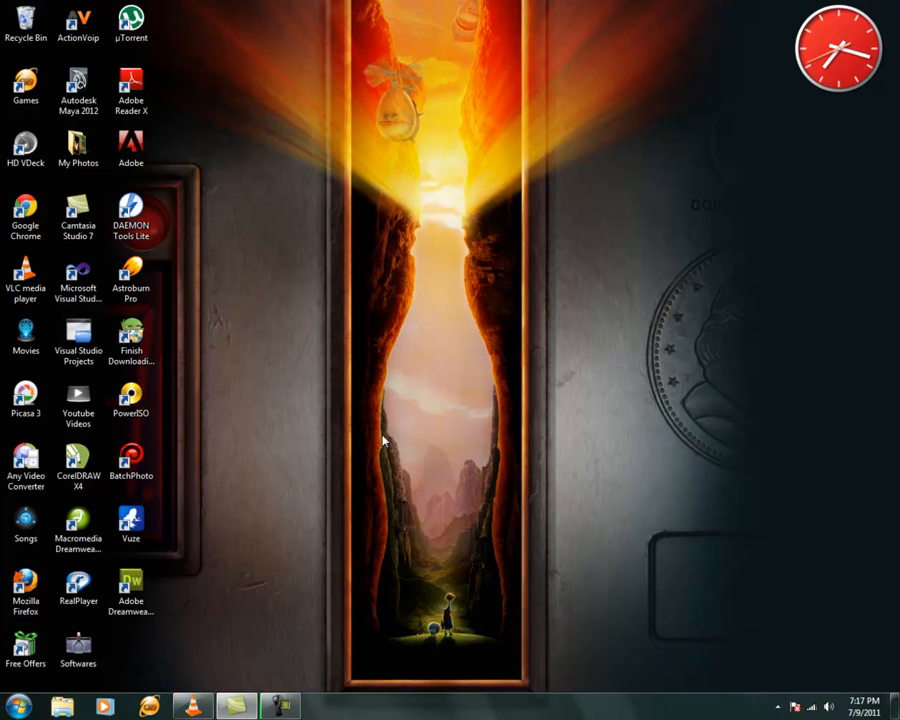
{"action": "mouse_move", "coordinate": [307, 660]}
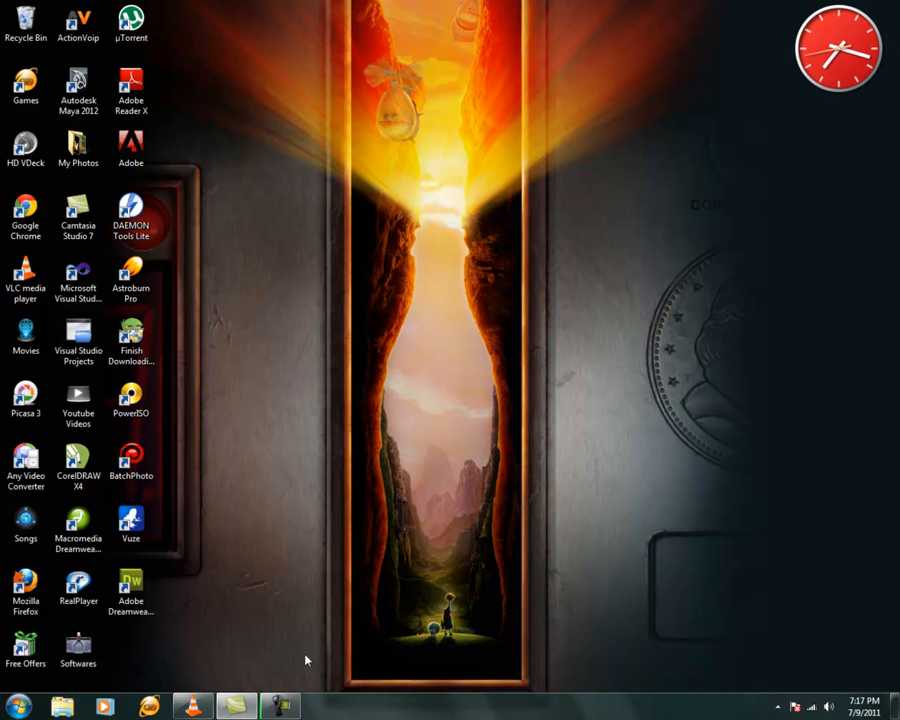